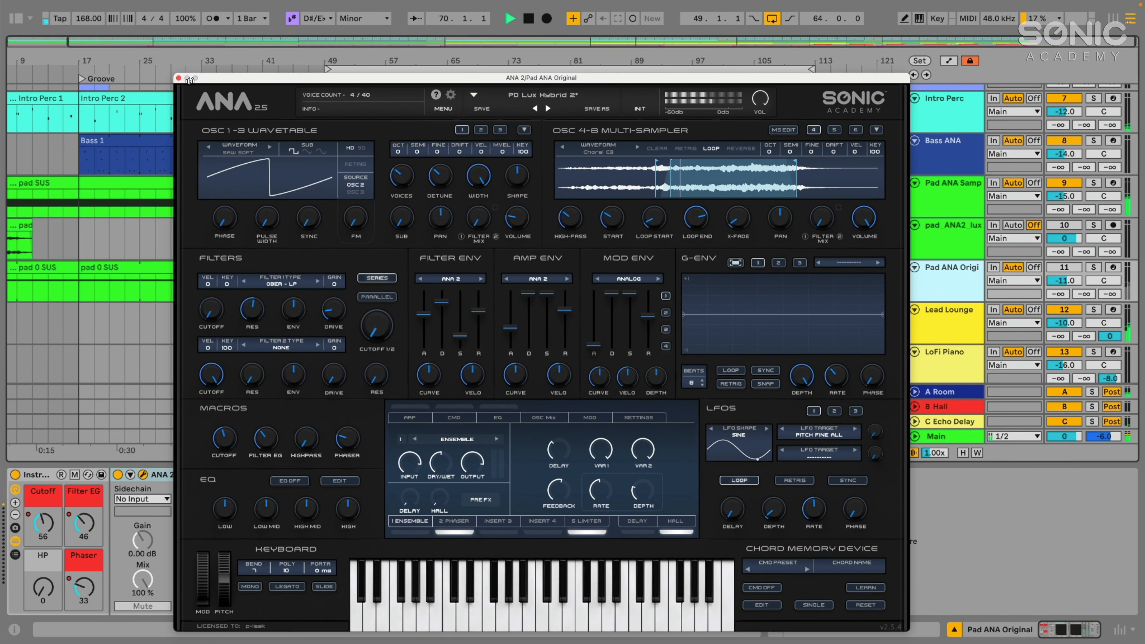
# Step: Close the ANA 2 editor window for the Pad ANA Original track
pyautogui.click(179, 79)
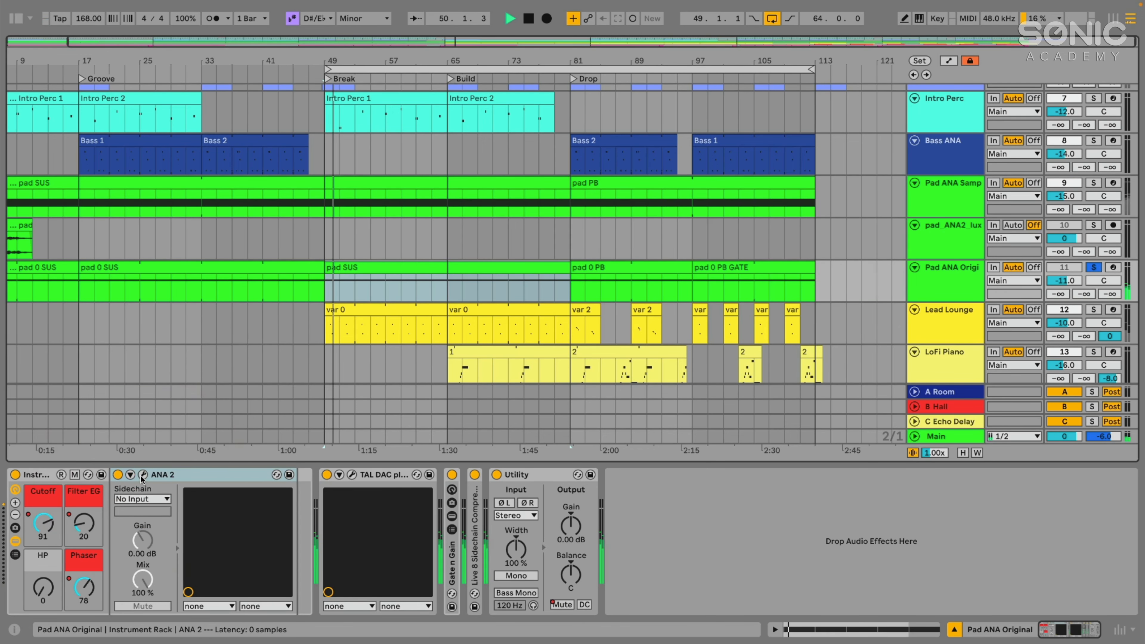
# Step: Reopen the ANA 2 synth editor from the Pad ANA Original device chain
pyautogui.click(142, 474)
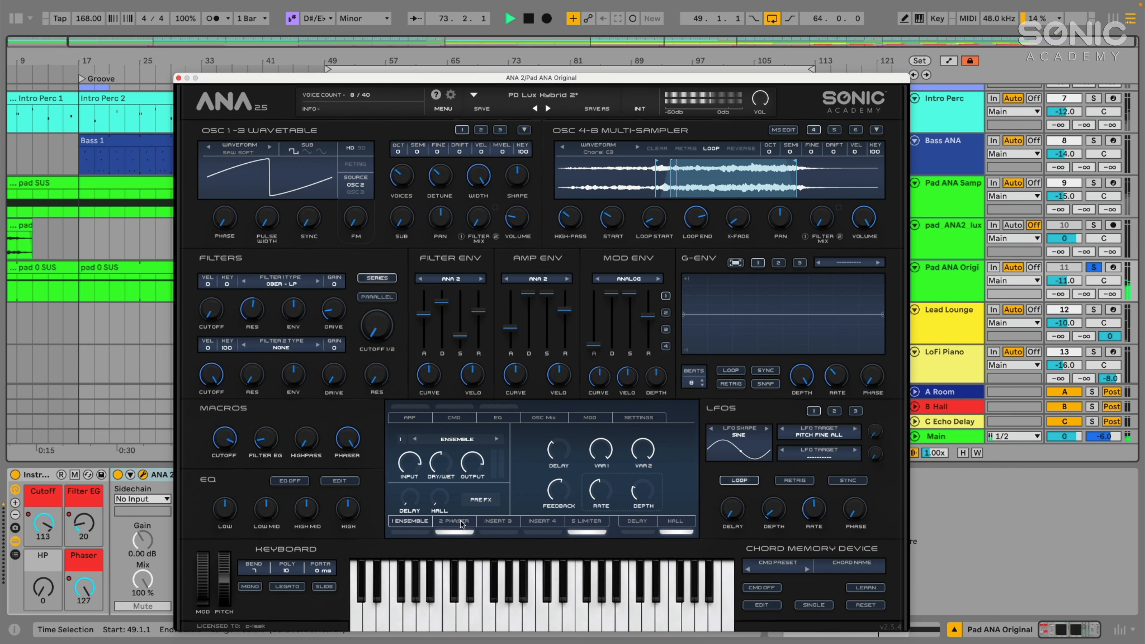
pyautogui.click(454, 521)
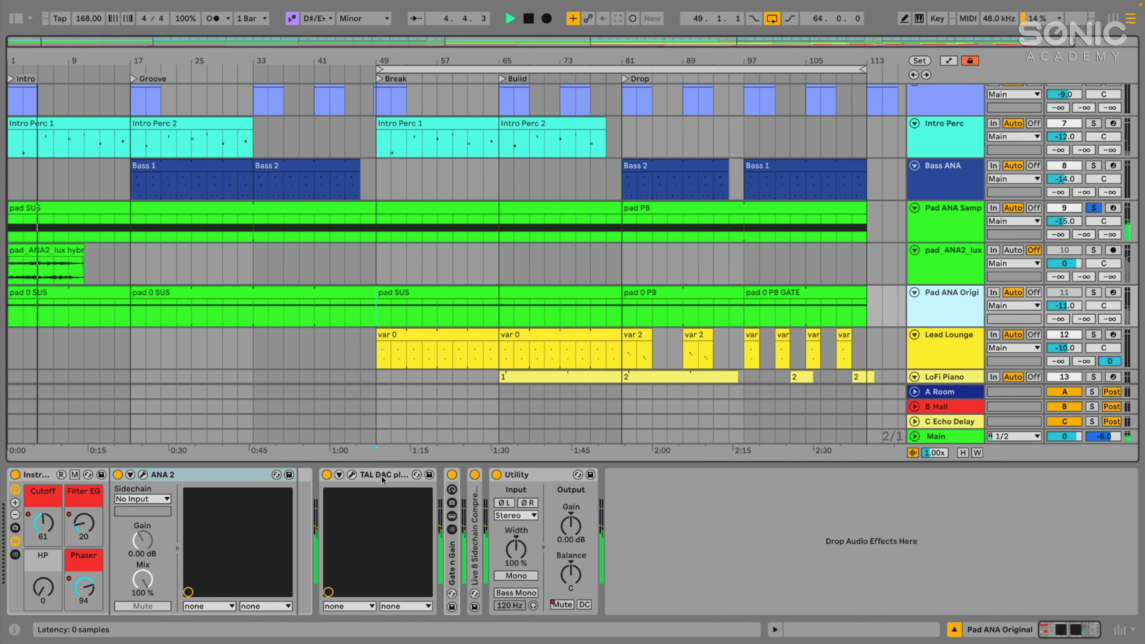
# Step: Select the Bass ANA track to show its ANA 2, TAL-DAC and kick-keyed sidechain compressor chain
pyautogui.click(351, 474)
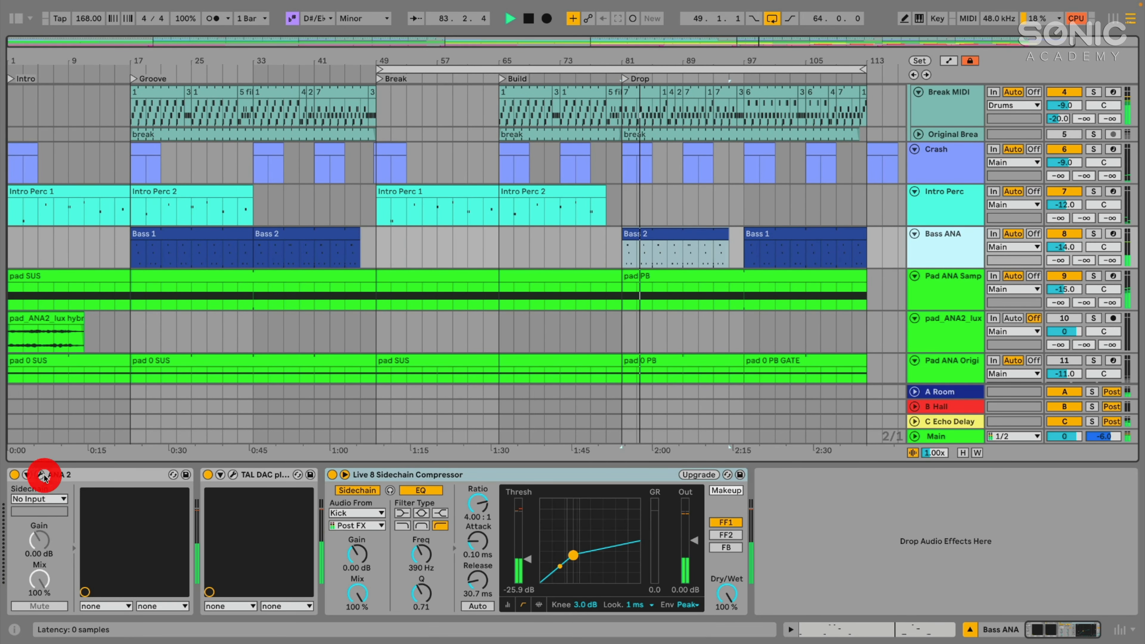
# Step: Open the Bass ANA track's ANA 2 editor showing the waveshaper insert
pyautogui.click(41, 475)
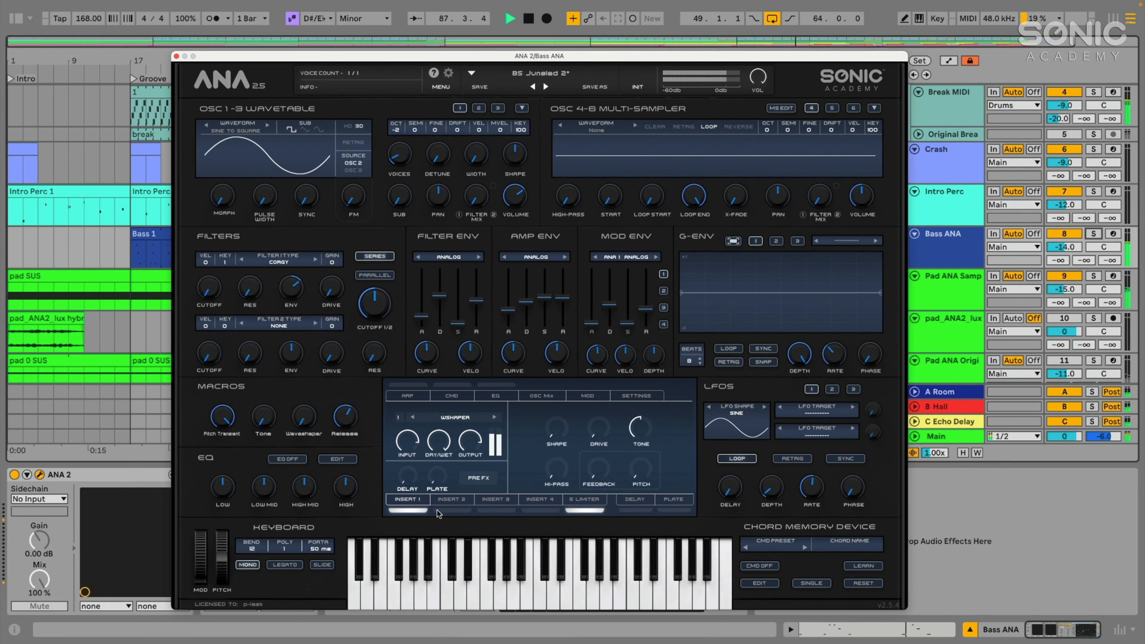
# Step: View the bass patch's Limiter insert and nudge its level fader
pyautogui.click(584, 499)
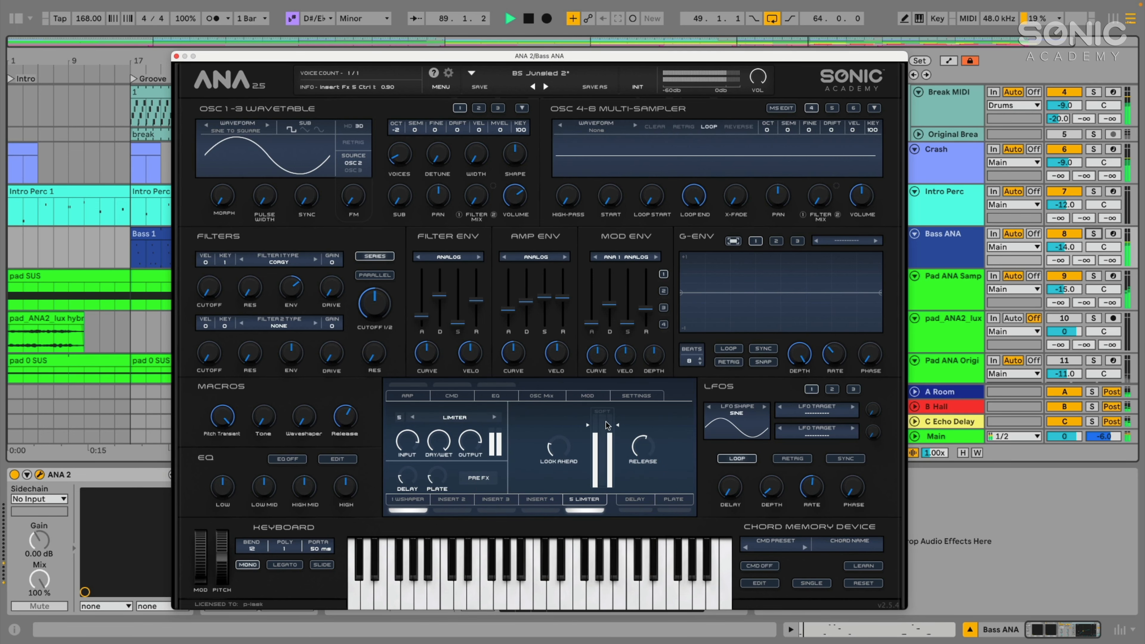
pyautogui.moveTo(539, 55); pyautogui.dragTo(553, 50)
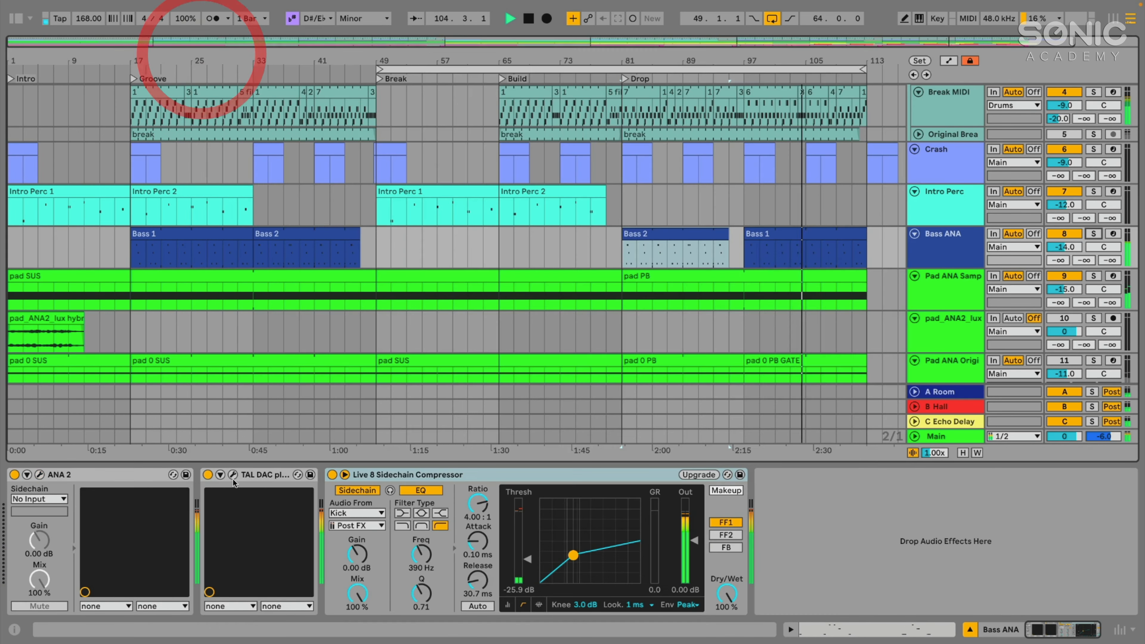
# Step: Open the Bass ANA TAL-DAC editor and review its S1000 ADC/DAC settings
pyautogui.click(232, 475)
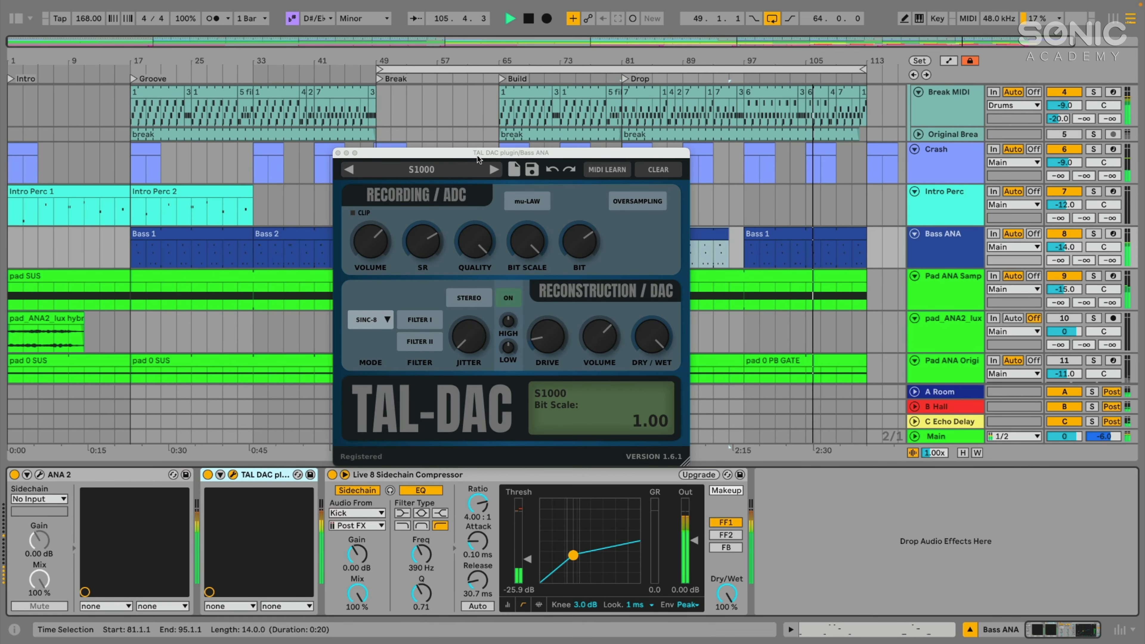
pyautogui.click(333, 152)
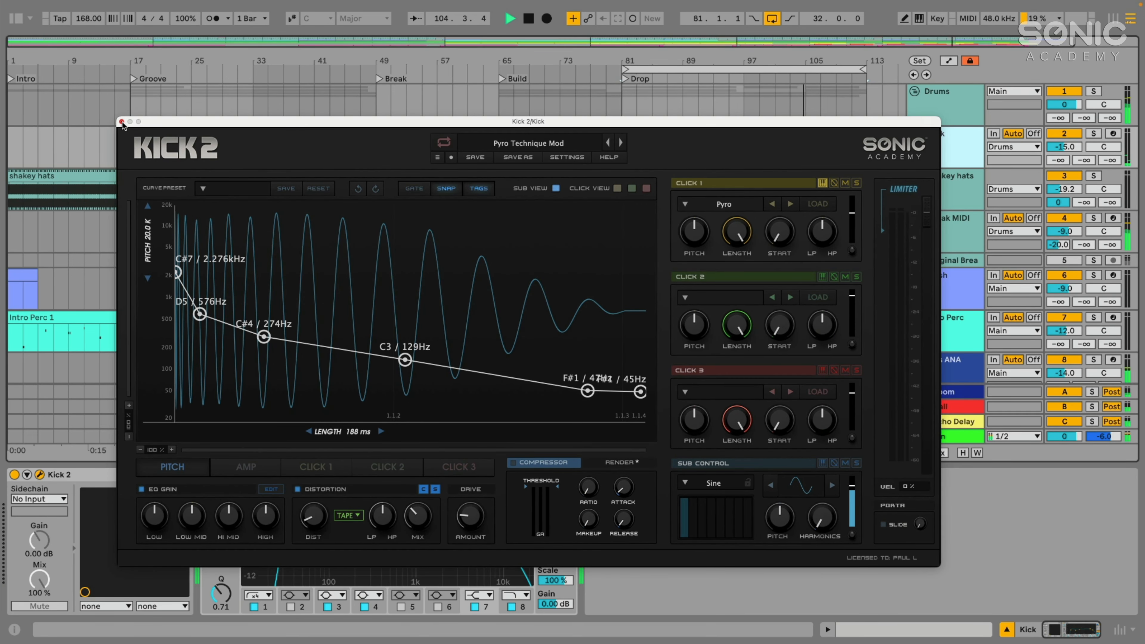
# Step: Close the Kick 2 plugin window after reviewing the Pyro Technique Mod kick
pyautogui.click(122, 121)
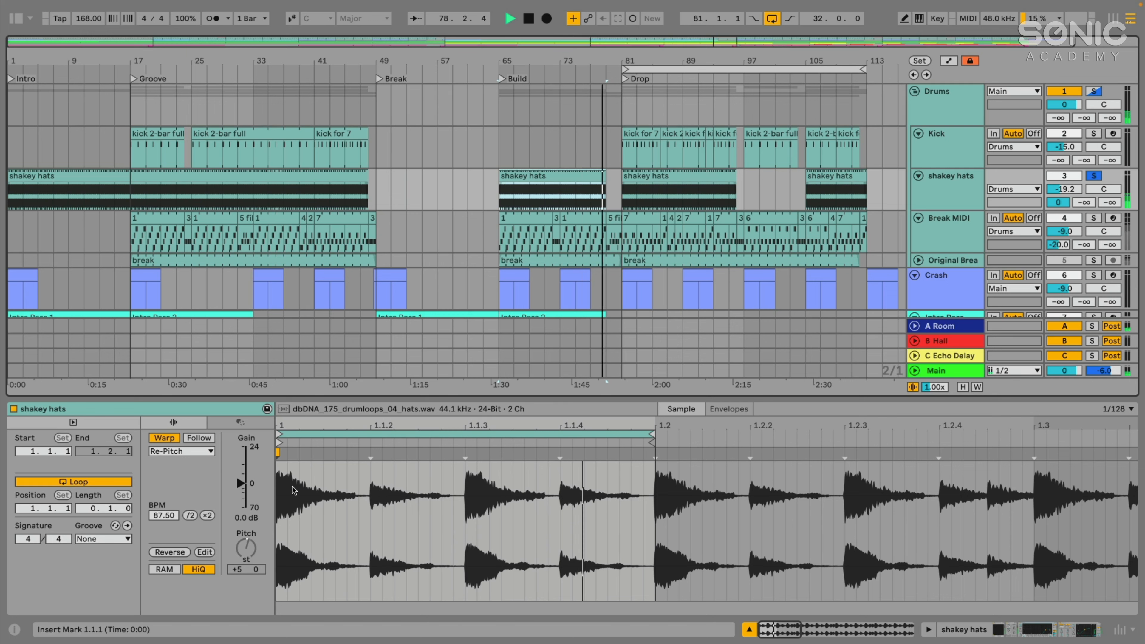
# Step: Audition Beats and Complex warping on the shakey hats clip, then leave it on Re-Pitch
pyautogui.click(181, 450)
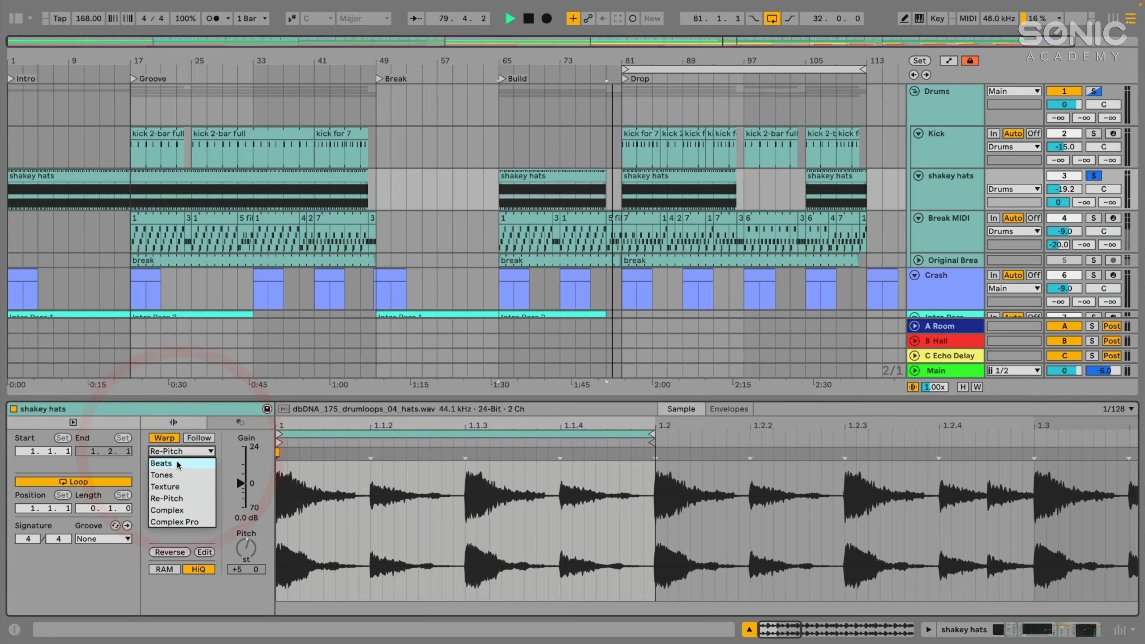
pyautogui.click(161, 463)
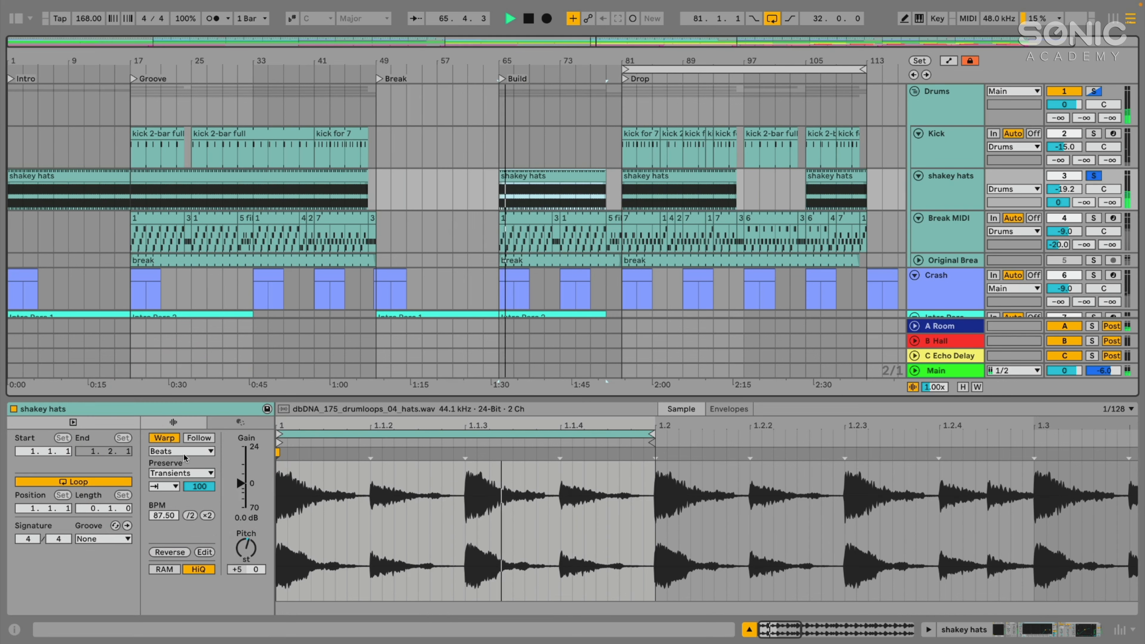
pyautogui.click(181, 450)
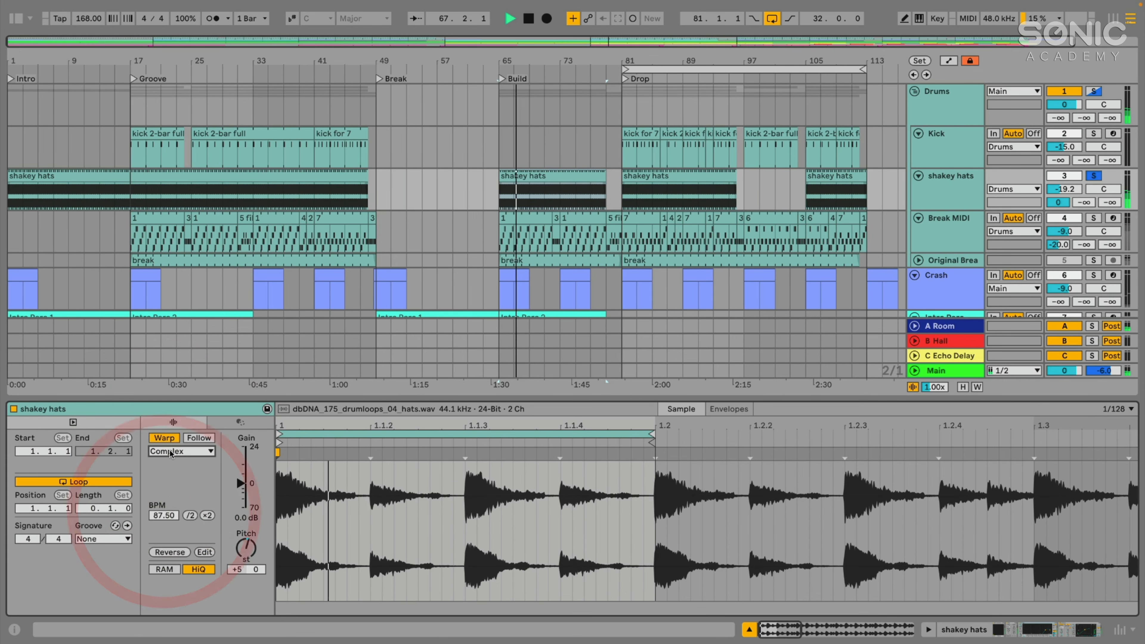
pyautogui.click(181, 450)
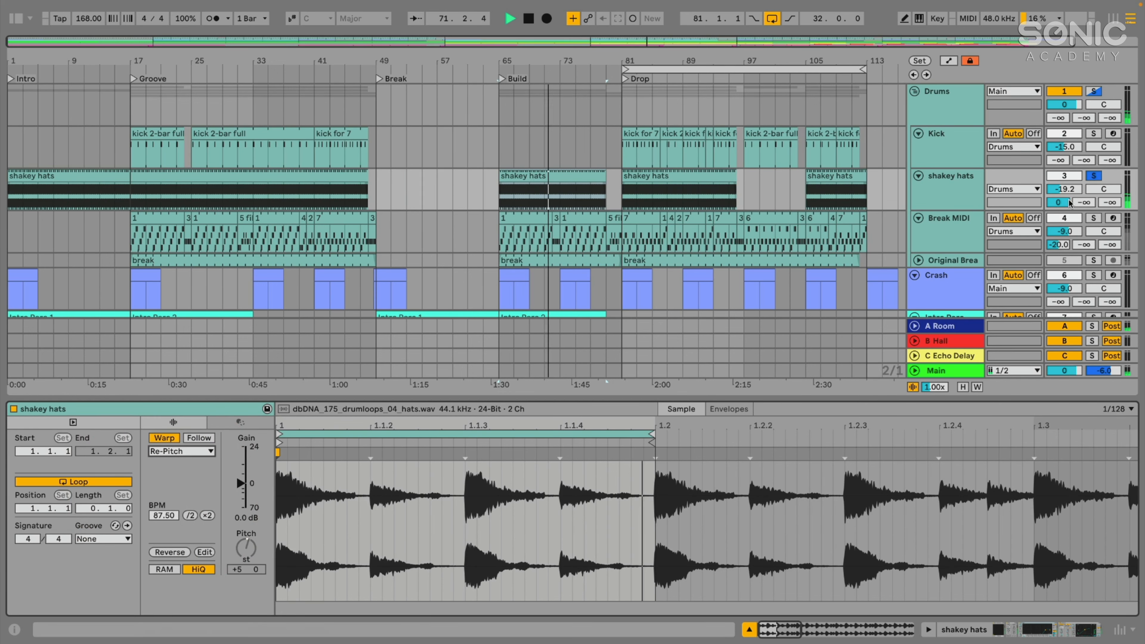
pyautogui.click(535, 176)
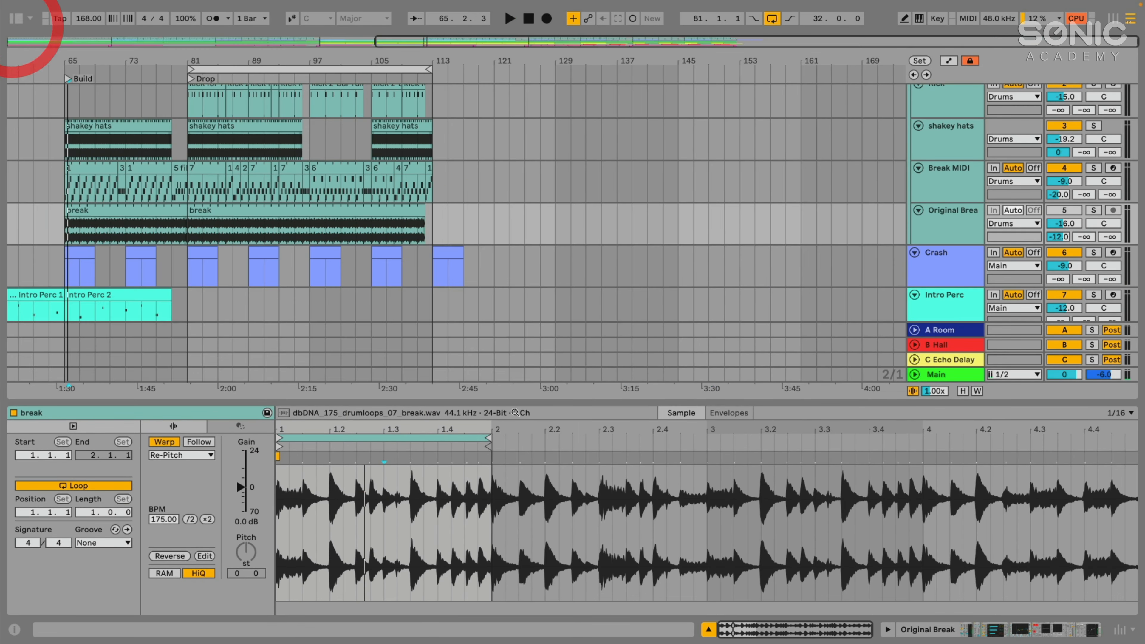
# Step: Open the Break MIDI clip's notes and solo the Break MIDI track for playback
pyautogui.doubleClick(943, 181)
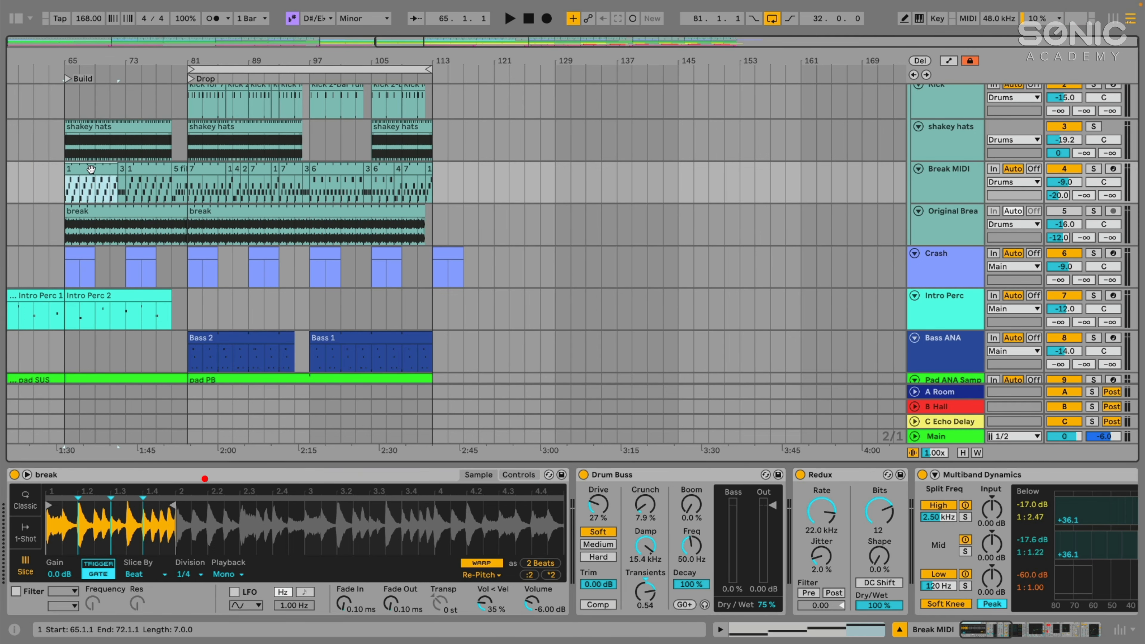
pyautogui.click(1093, 169)
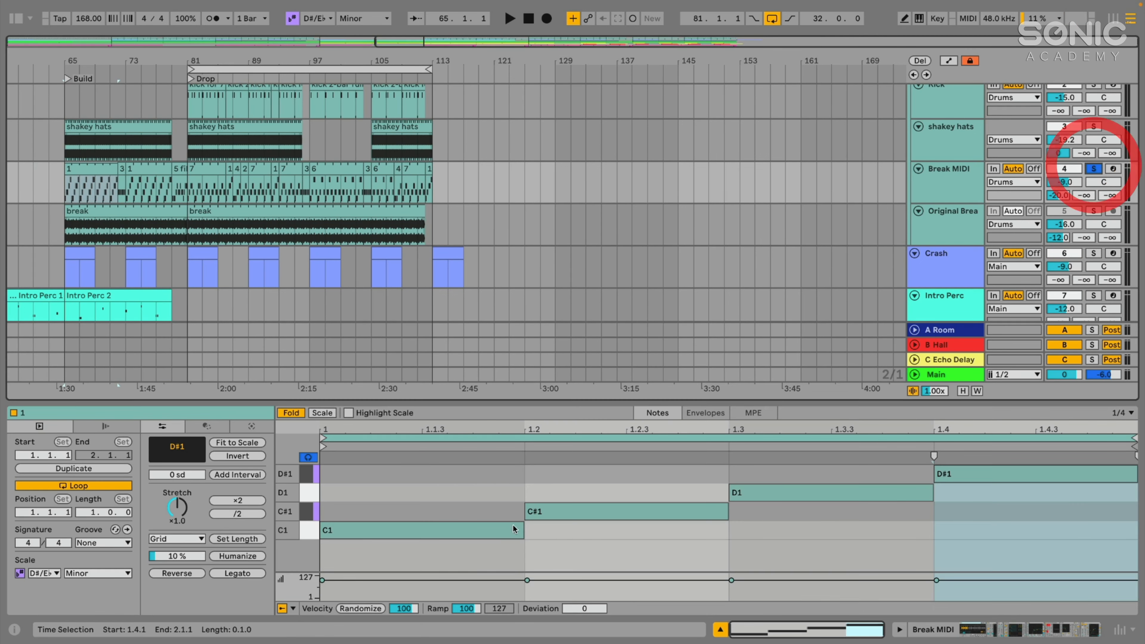
pyautogui.click(510, 18)
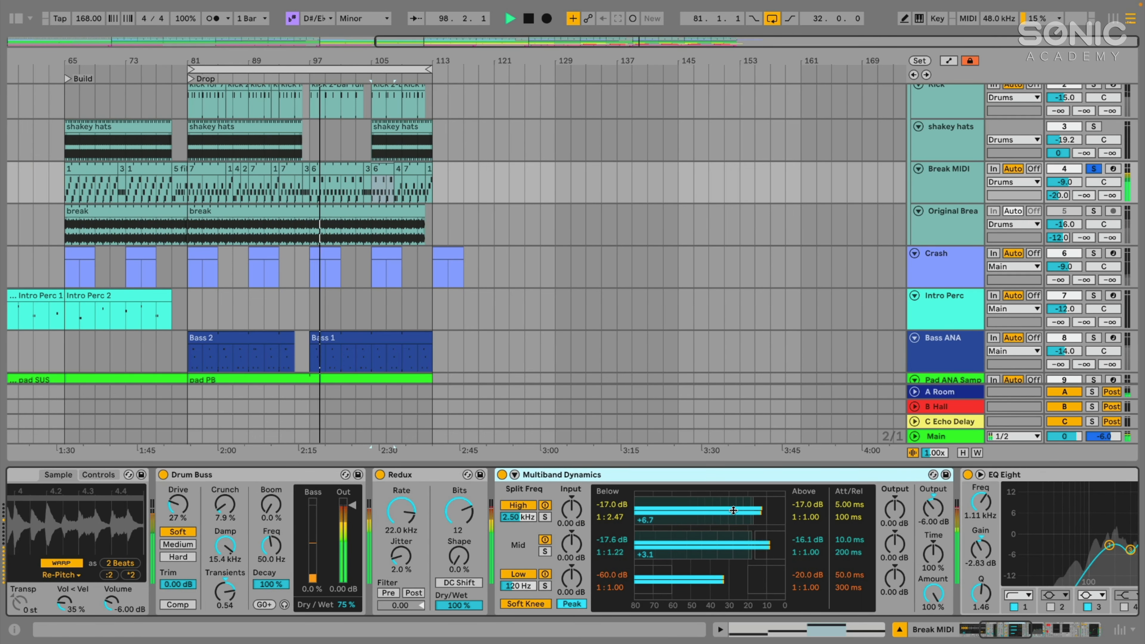
# Step: Raise the Below thresholds on the High and Mid bands of the break's Multiband Dynamics
pyautogui.moveTo(734, 553); pyautogui.dragTo(713, 552)
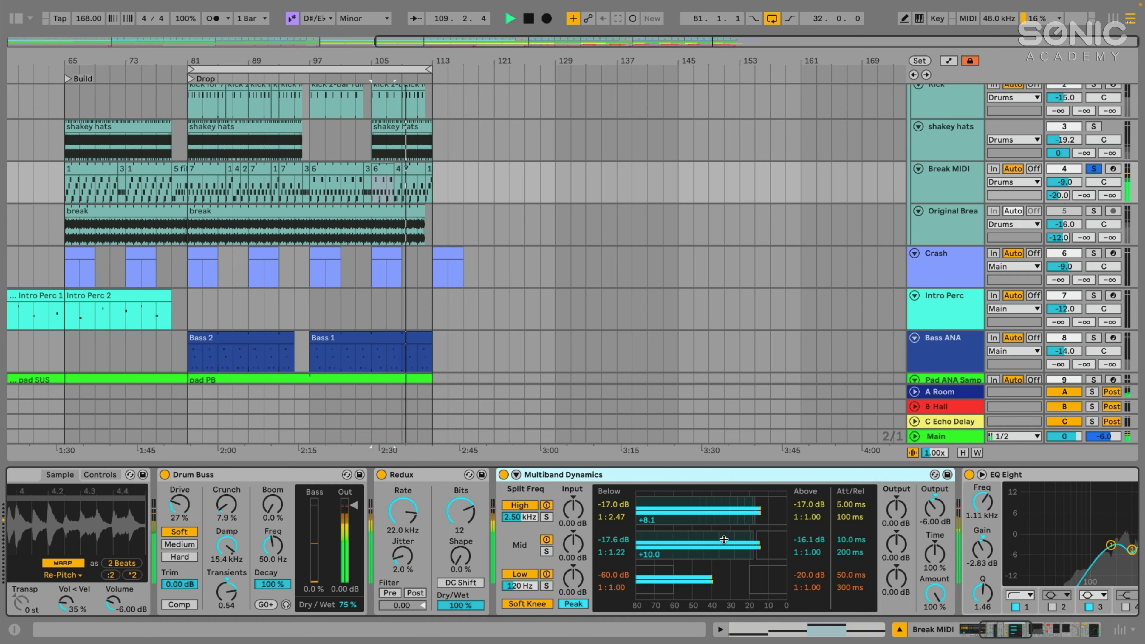
pyautogui.moveTo(722, 539); pyautogui.dragTo(755, 506)
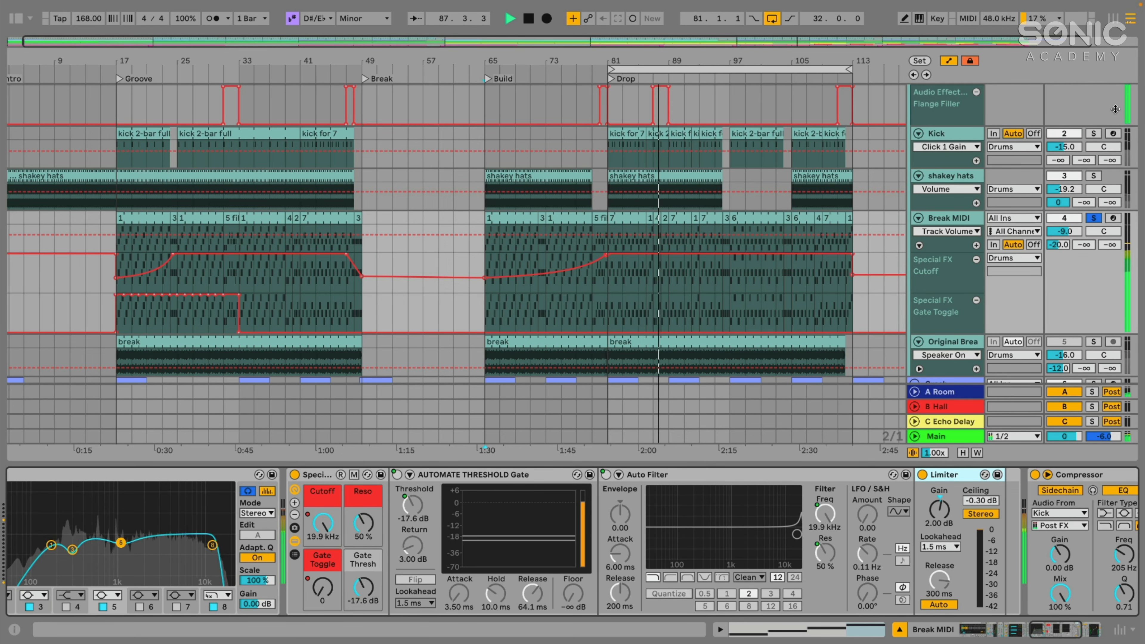
# Step: Bring up the Drums group's TAL-DAC, Flange Filter rack, Drum Flanger BT and Glue Compressor chain
pyautogui.click(770, 480)
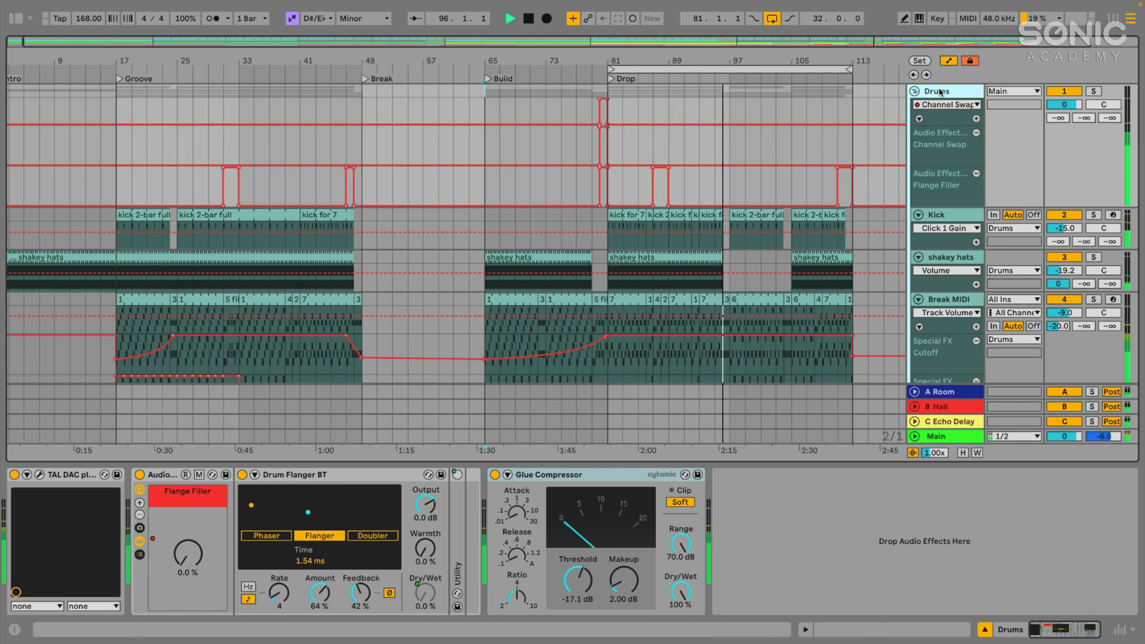
# Step: Show the Crash track's DR 909 Quick Crash rack, Crash-909 sample and Space Rack reverb
pyautogui.click(39, 476)
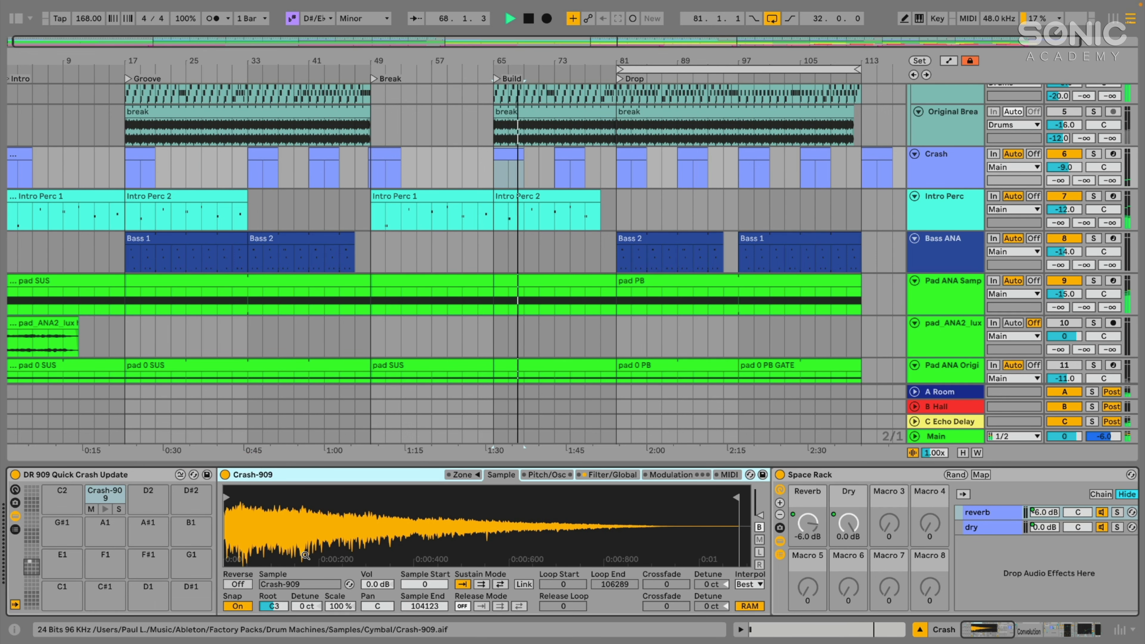
# Step: Review the Crash's reverb and delay, inspect its TAL-DAC plugin window, then dismiss it
pyautogui.click(490, 512)
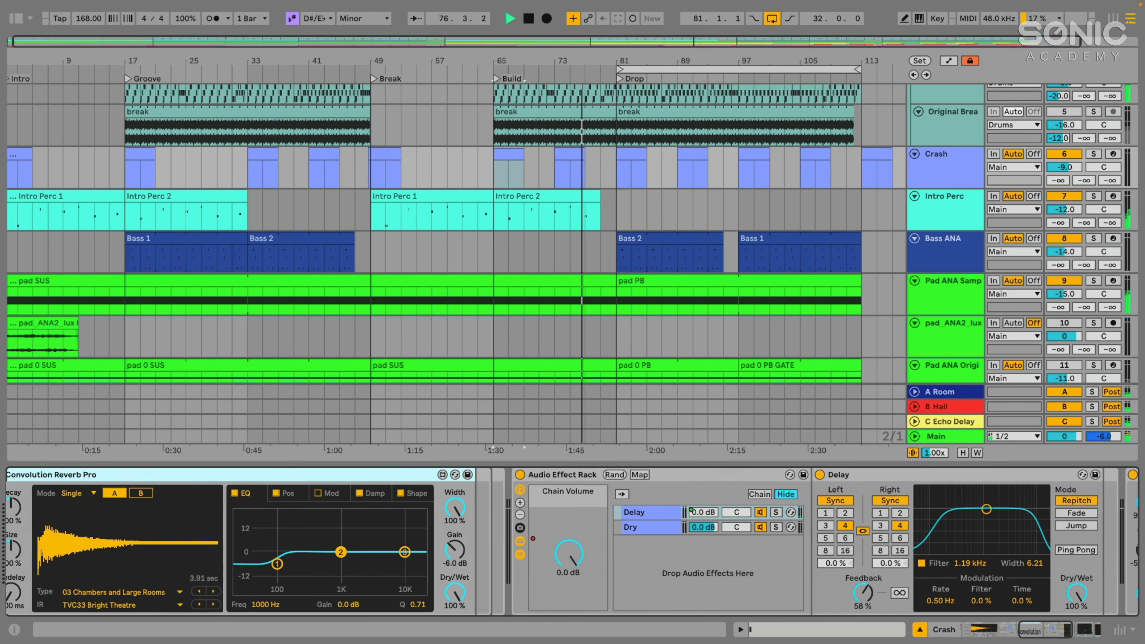
pyautogui.click(642, 527)
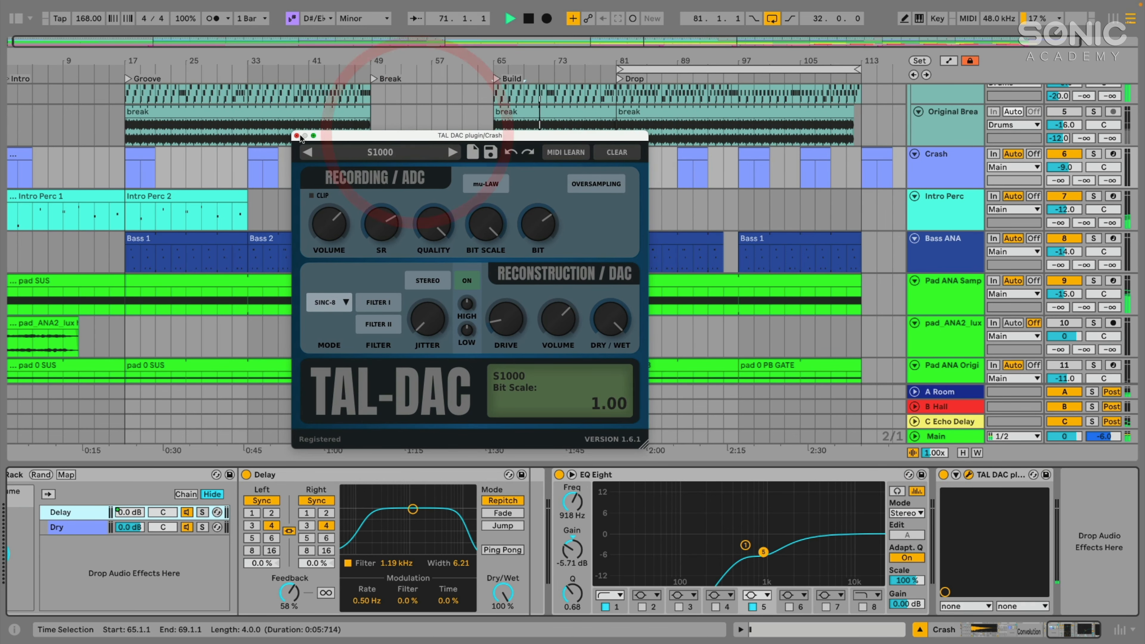
pyautogui.click(297, 136)
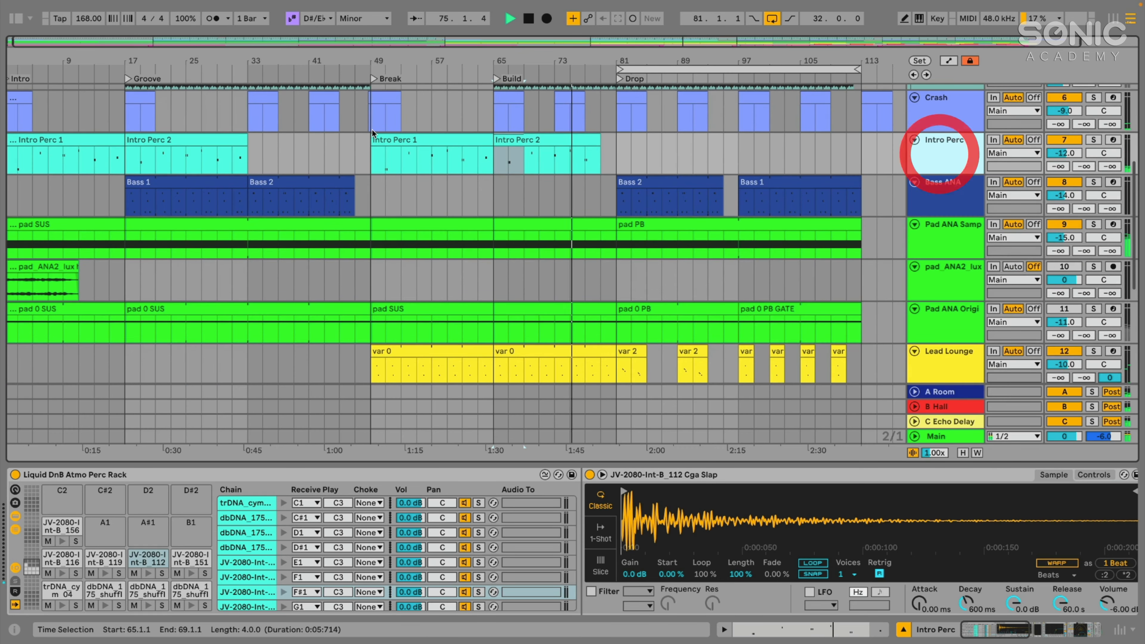
# Step: Solo Intro Perc and audition pads in its Liquid DnB Atmo Perc rack, including the JV-2080 conga slap
pyautogui.doubleClick(406, 154)
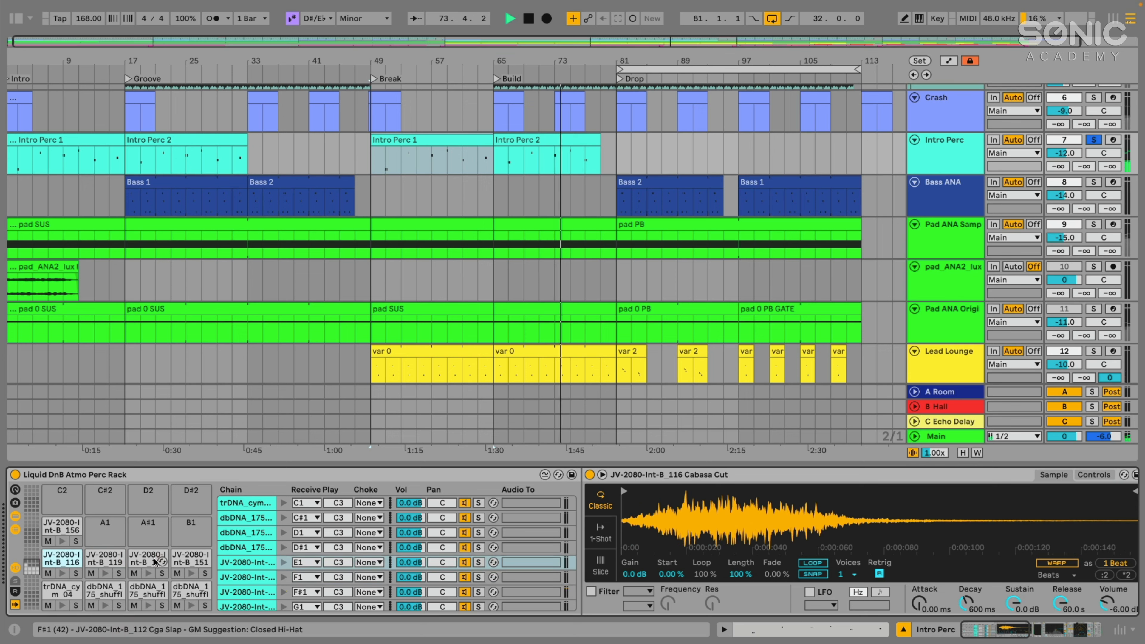
pyautogui.click(148, 563)
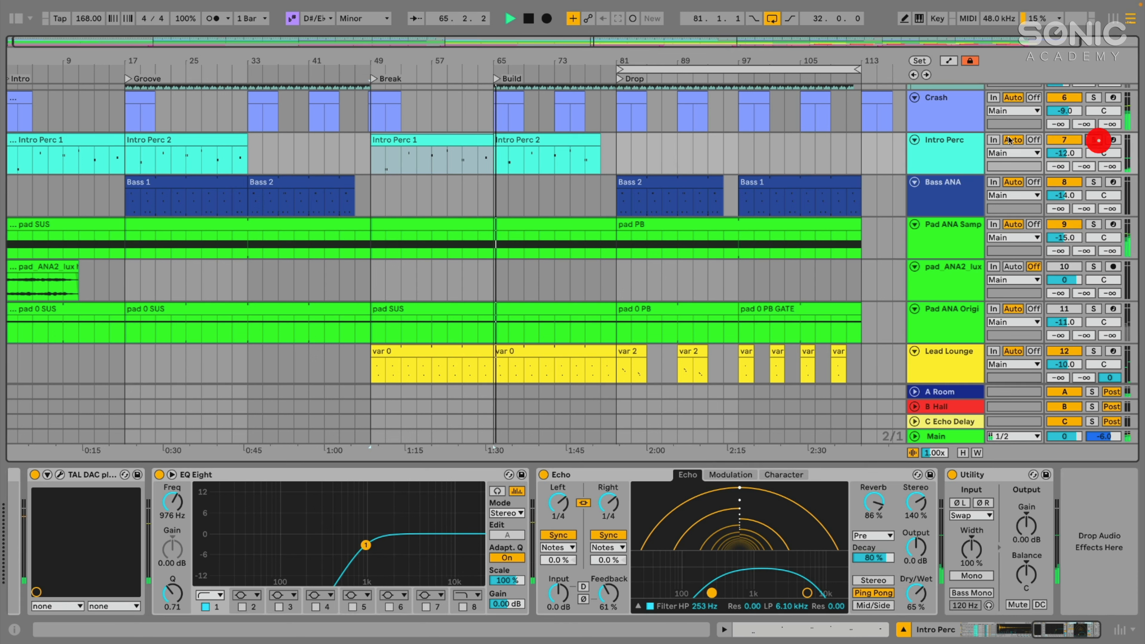
pyautogui.click(452, 143)
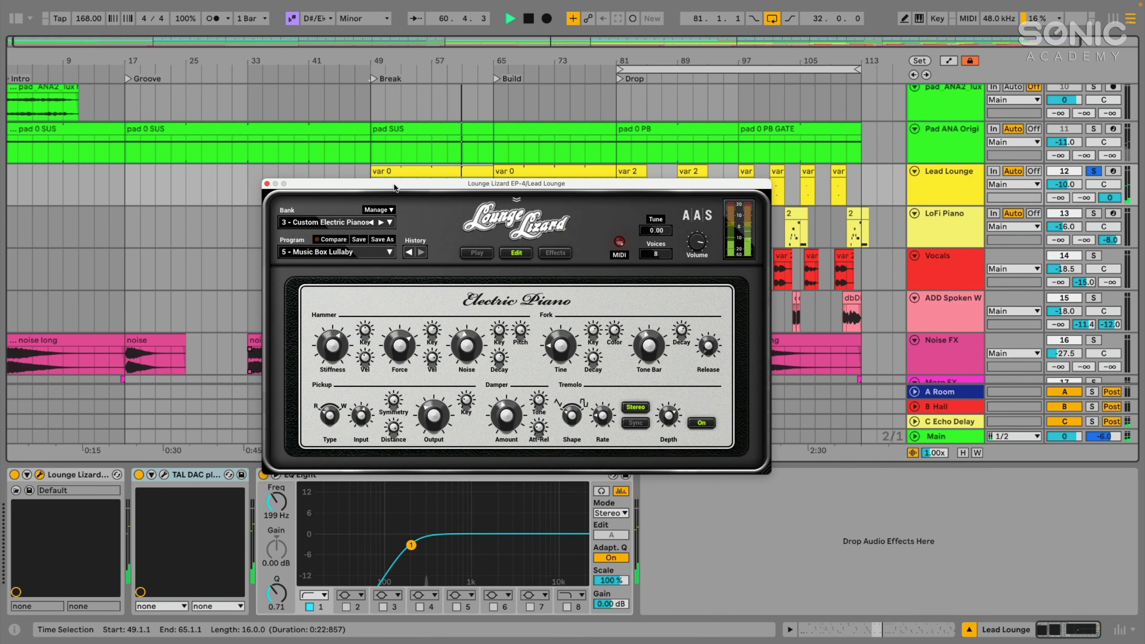
# Step: Close the Lounge Lizard window to reveal the LoFi Piano's LABS, TAL-DAC and EQ Eight chain
pyautogui.click(510, 18)
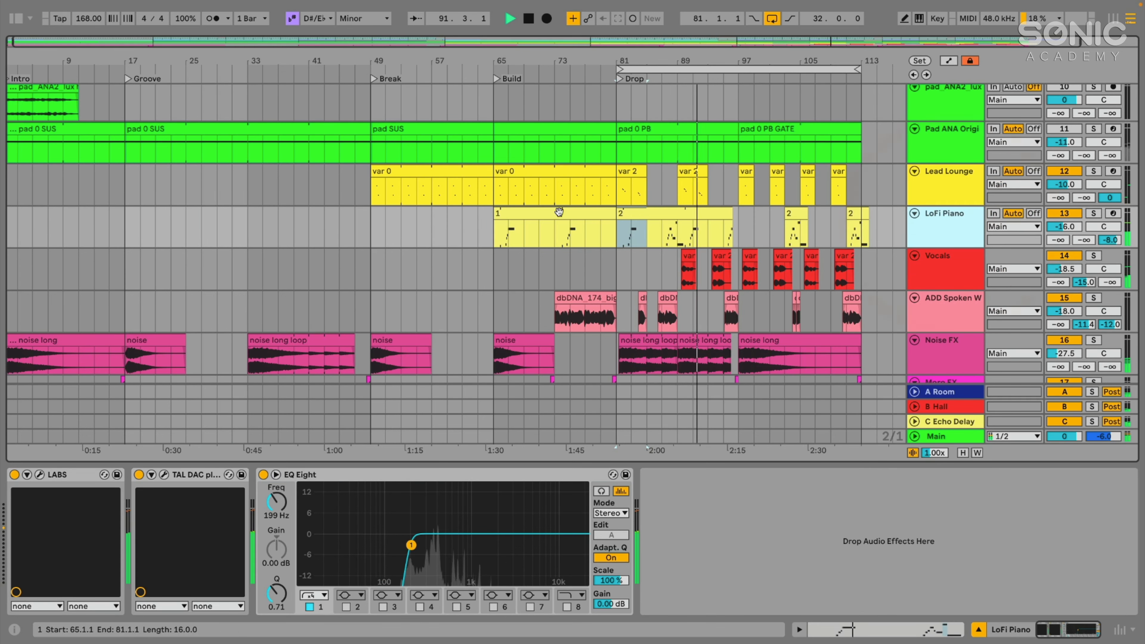
# Step: Bring up the LoFi Piano's LABS instrument window with its Soft Piano preset
pyautogui.click(619, 216)
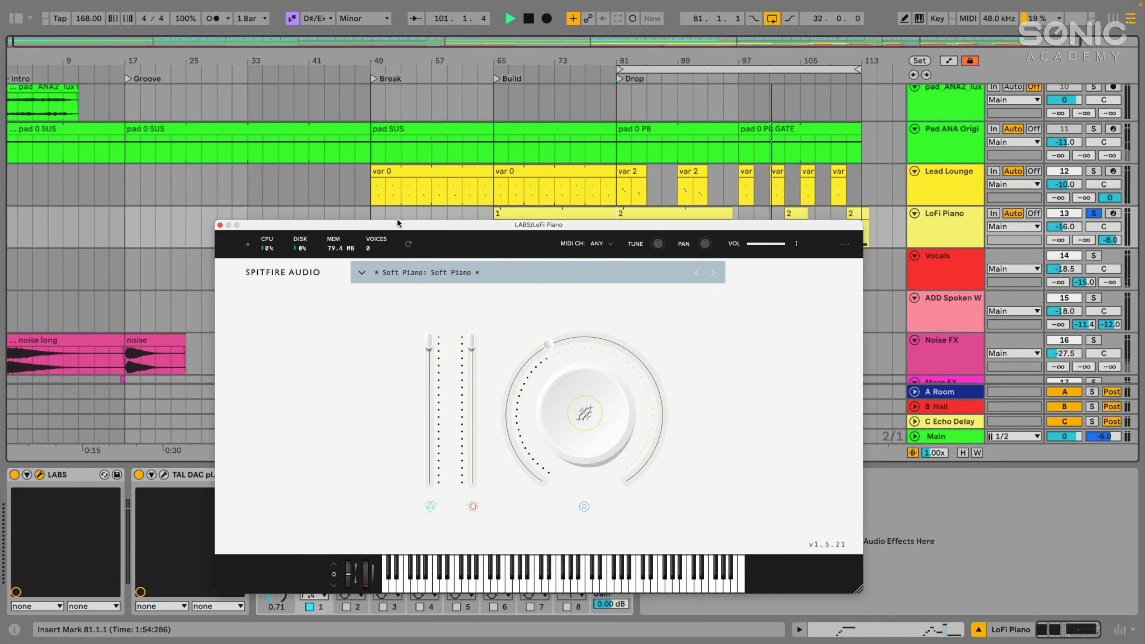
# Step: Check the LoFi Piano's TAL-DAC bit-crush settings, then show the ADD Spoken Word track's TAL-DAC, SA76, EQ Eight and Auto Pan chain
pyautogui.click(362, 273)
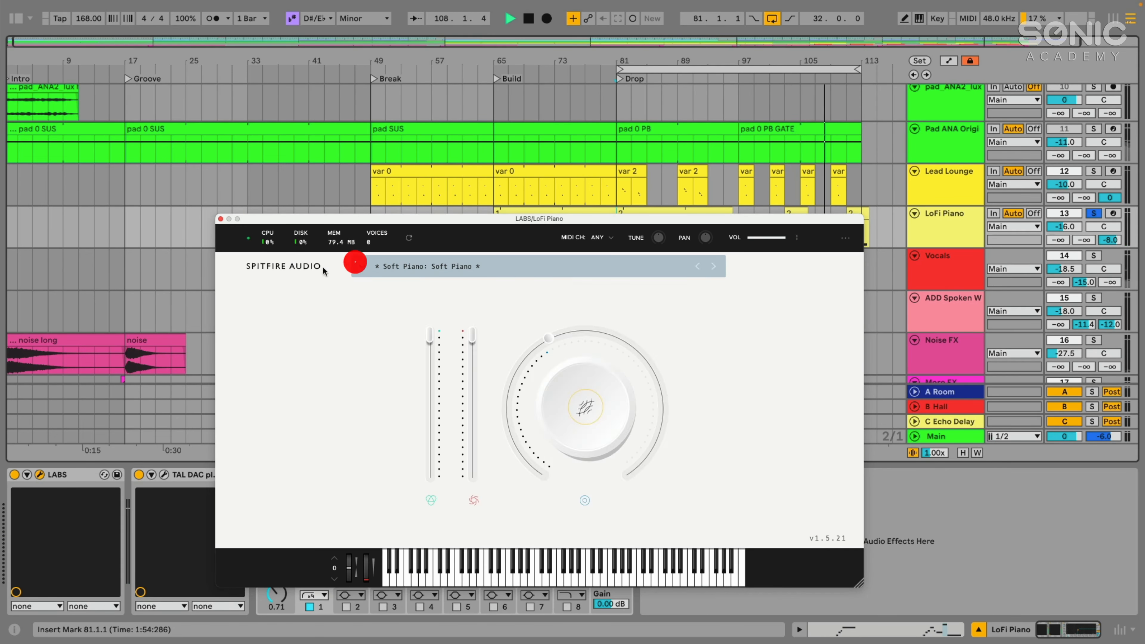
pyautogui.moveTo(547, 338); pyautogui.dragTo(546, 339)
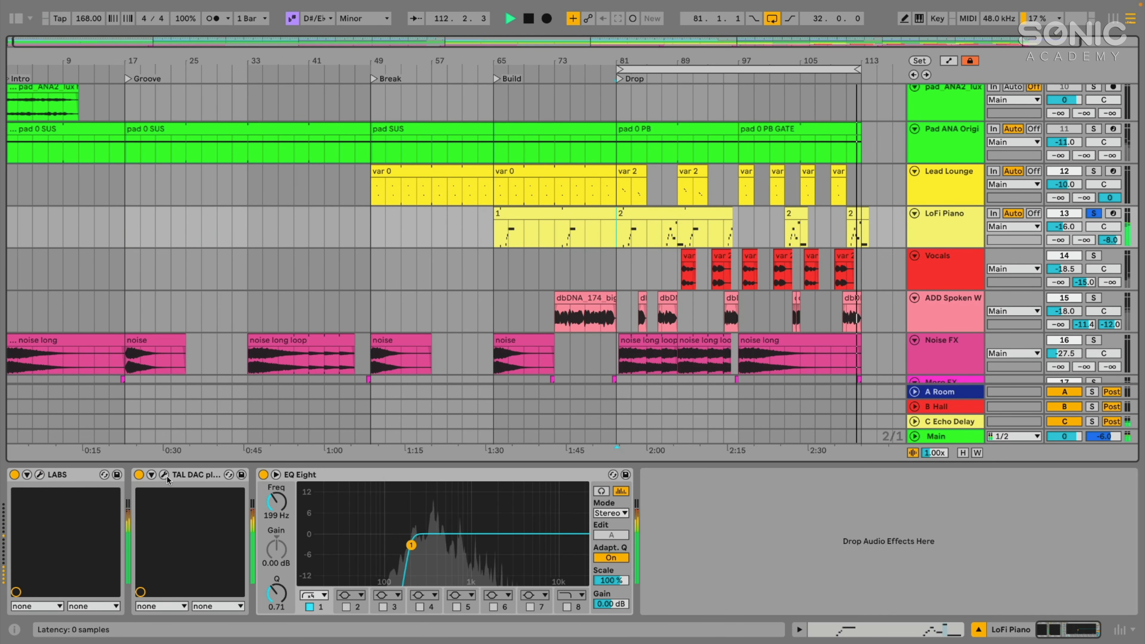
pyautogui.click(162, 474)
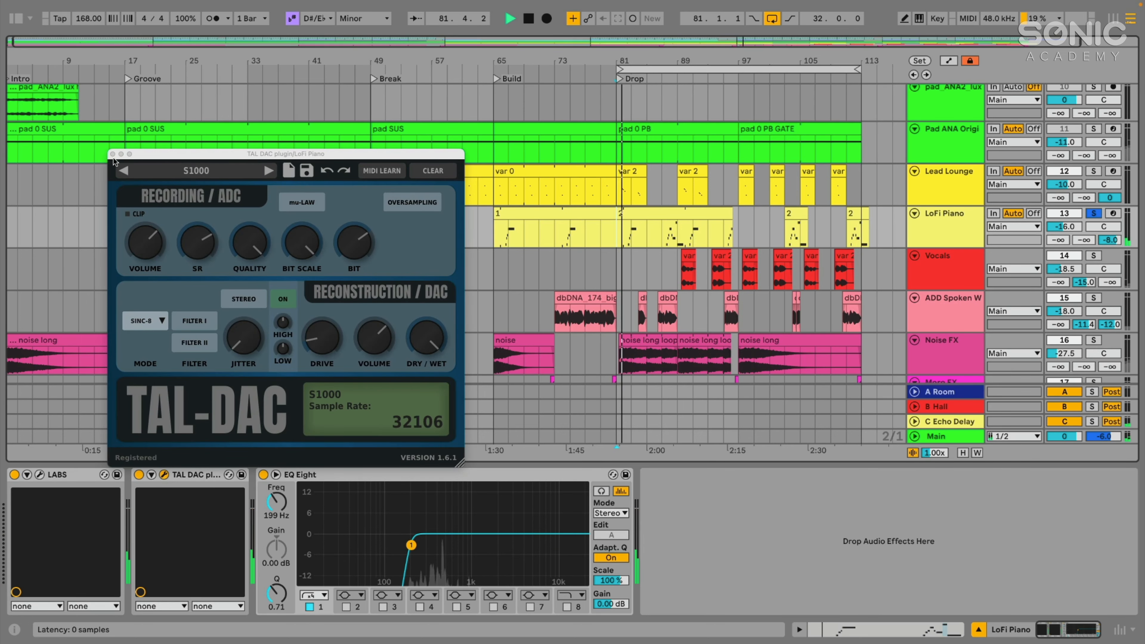
pyautogui.click(113, 153)
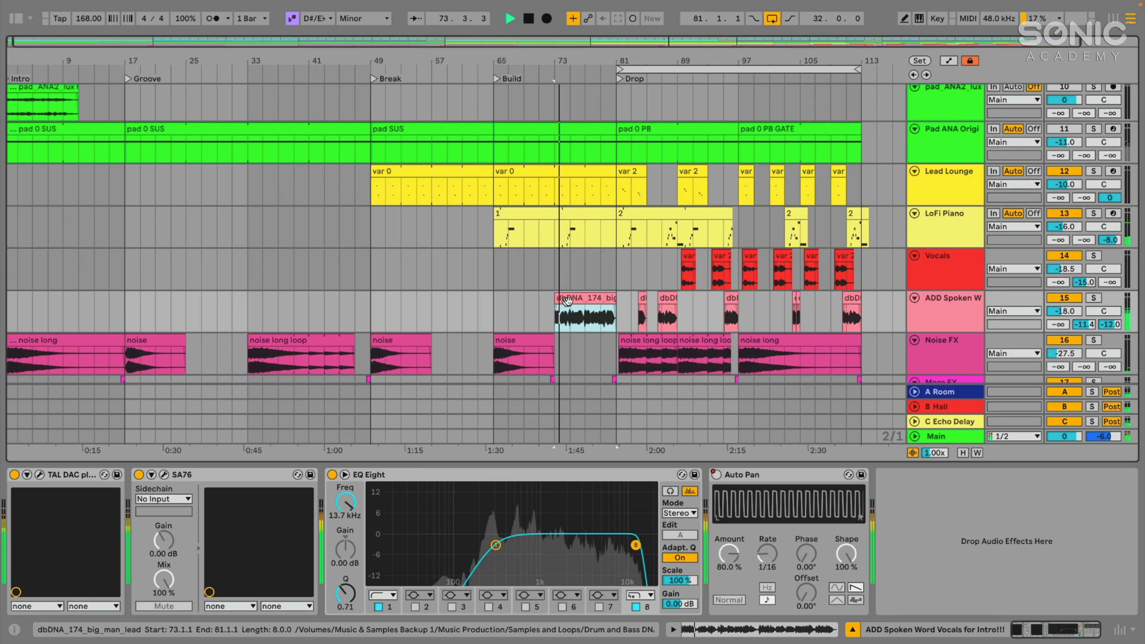
# Step: Show the dbDNA_174_big_man_lead clip's sample in Clip View, warped in Texture mode
pyautogui.doubleClick(570, 299)
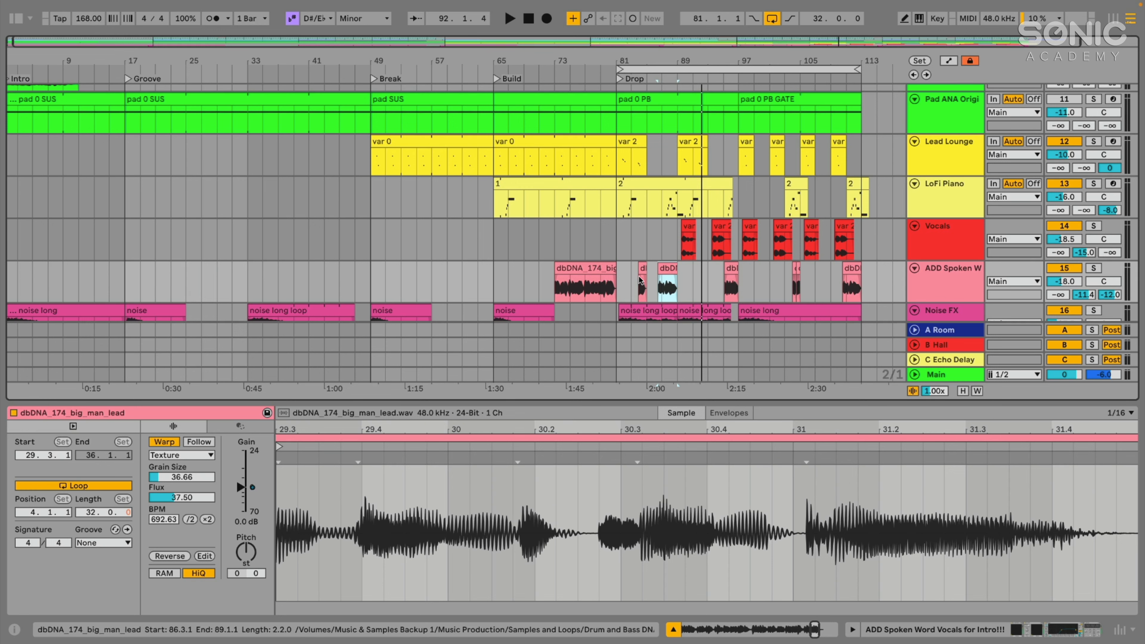
# Step: Keep the vocal's warp mode on Texture, then inspect a short drop big_man_lead clip at 173 BPM
pyautogui.click(181, 455)
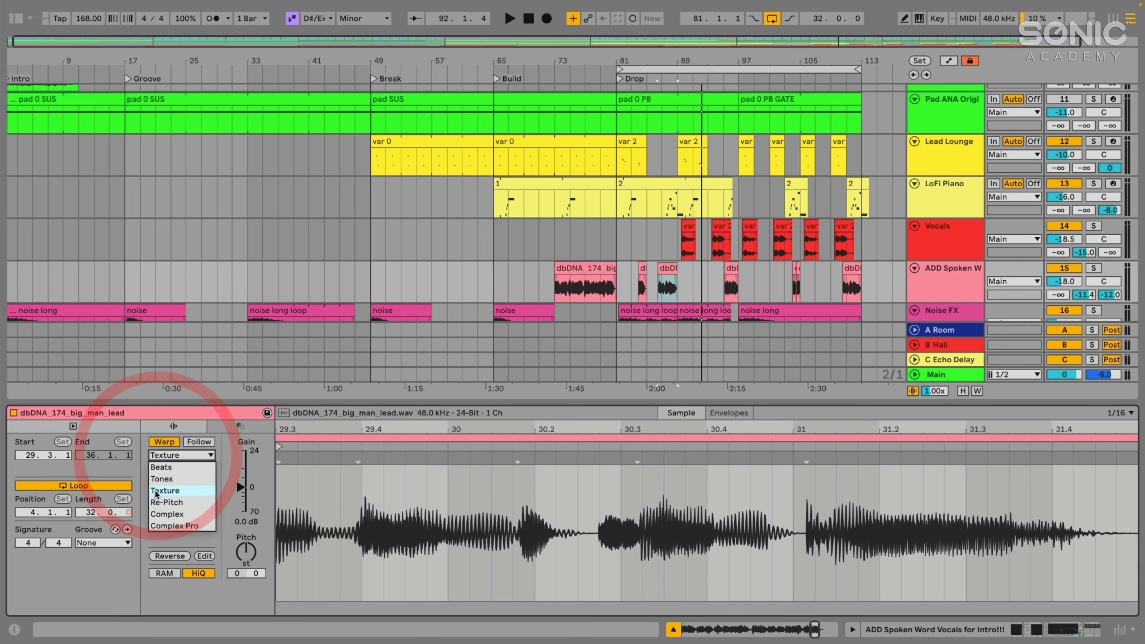
pyautogui.click(164, 490)
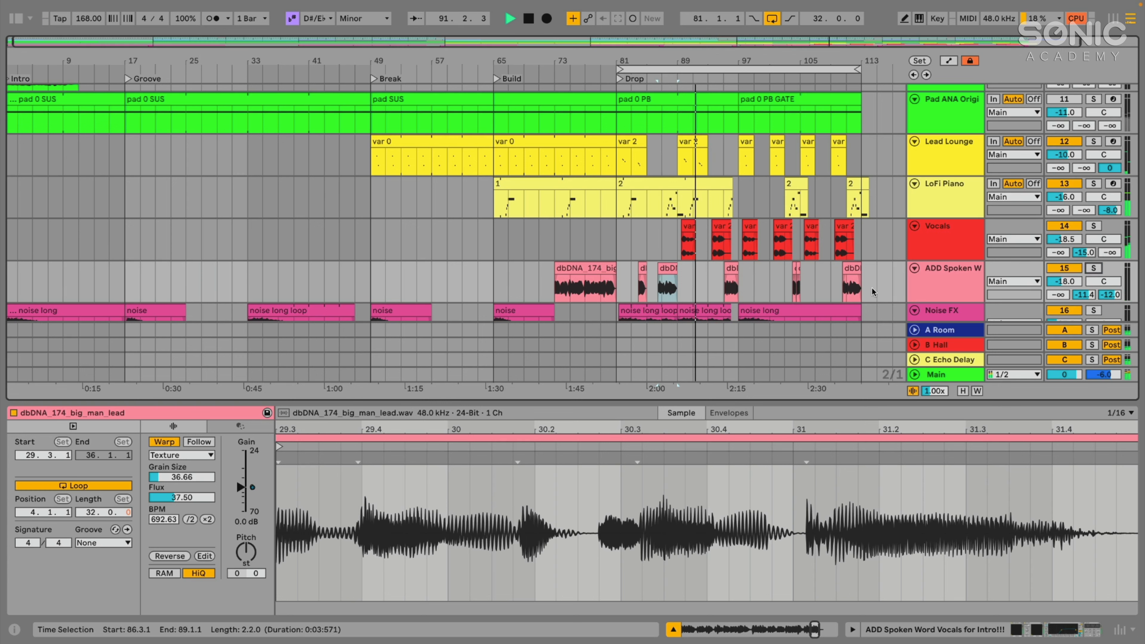
pyautogui.click(727, 268)
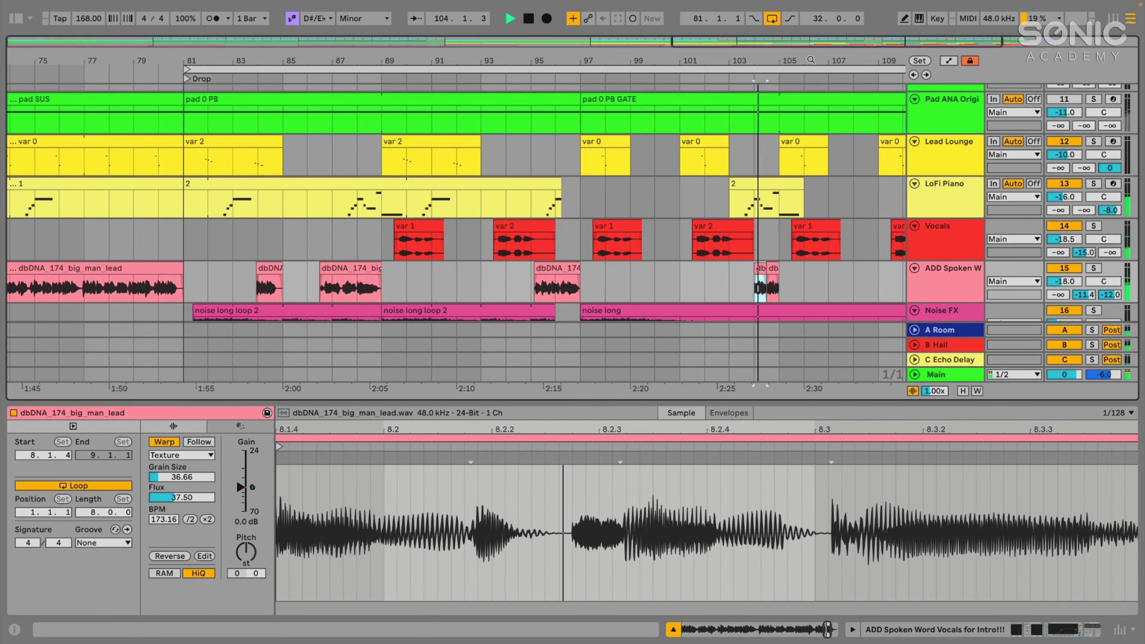
# Step: Show the Vocals track's TAL-DAC, SA76, Kick-keyed Live 8 Sidechain Compressor and gate
pyautogui.click(757, 272)
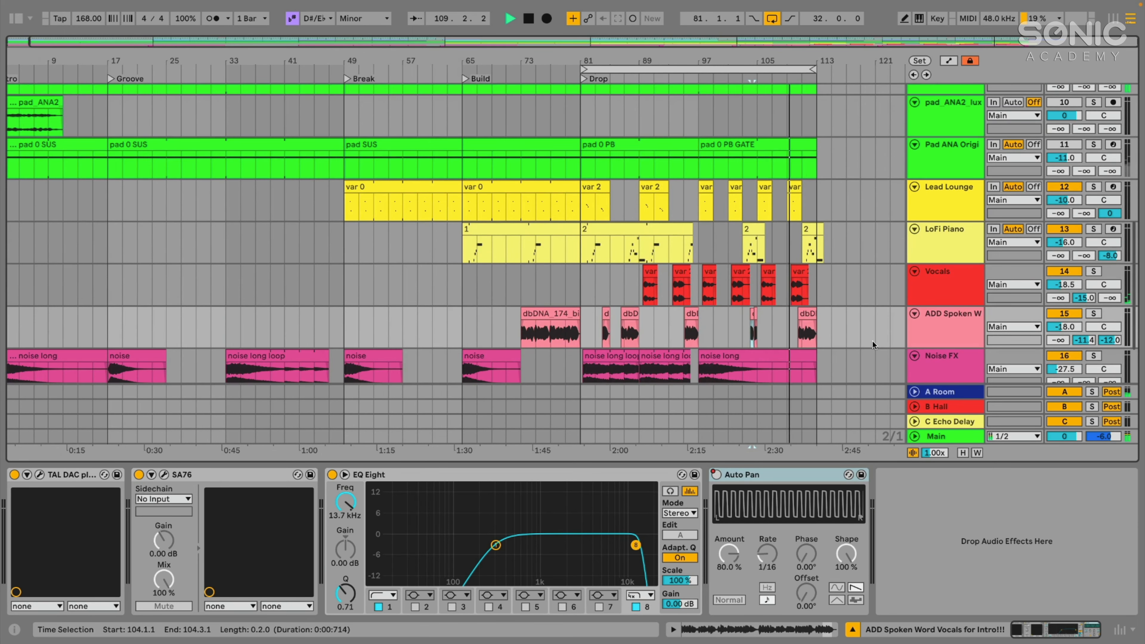
pyautogui.click(944, 272)
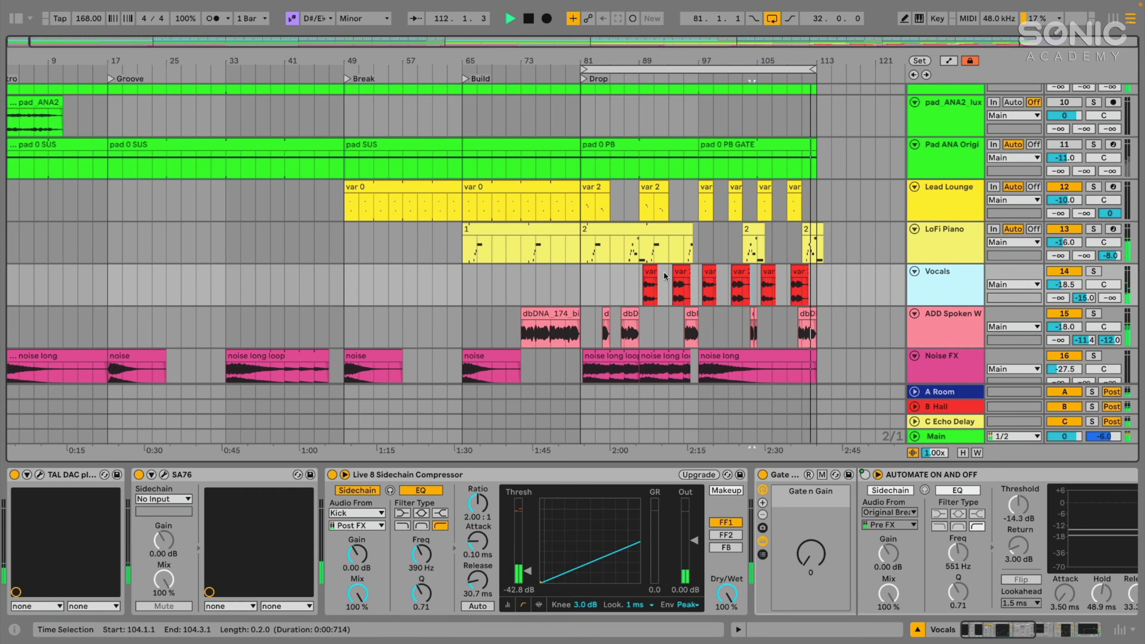
# Step: Reveal the Vocals clip's source sample dbDNA_175_nowhere_else_chorus_Fmin_lead in the browser and preview it
pyautogui.doubleClick(649, 288)
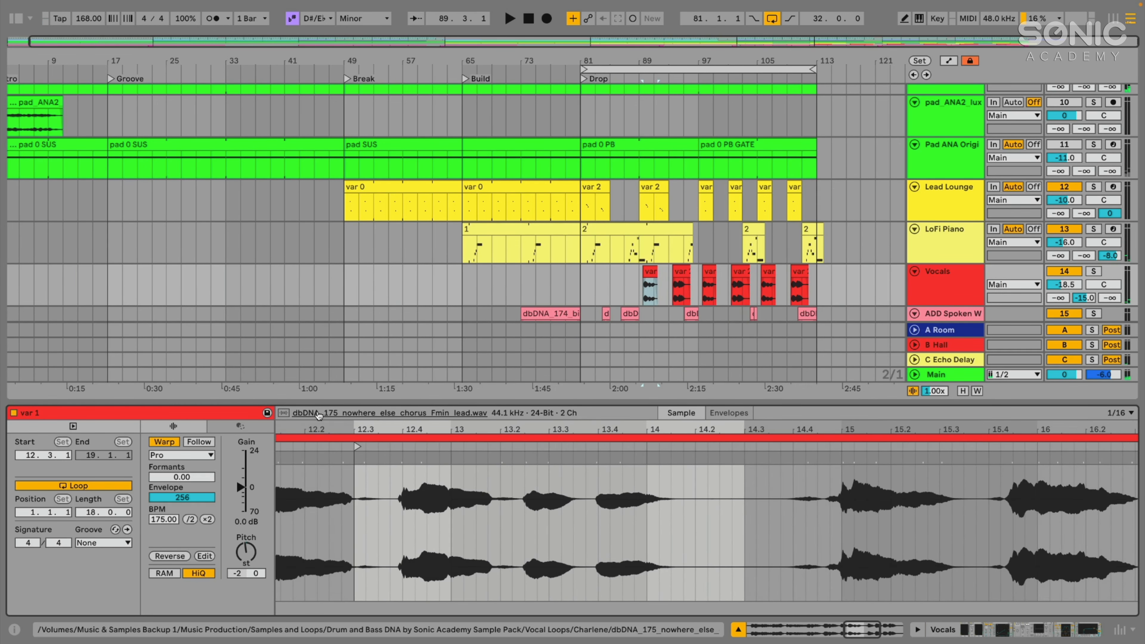
pyautogui.rightClick(319, 413)
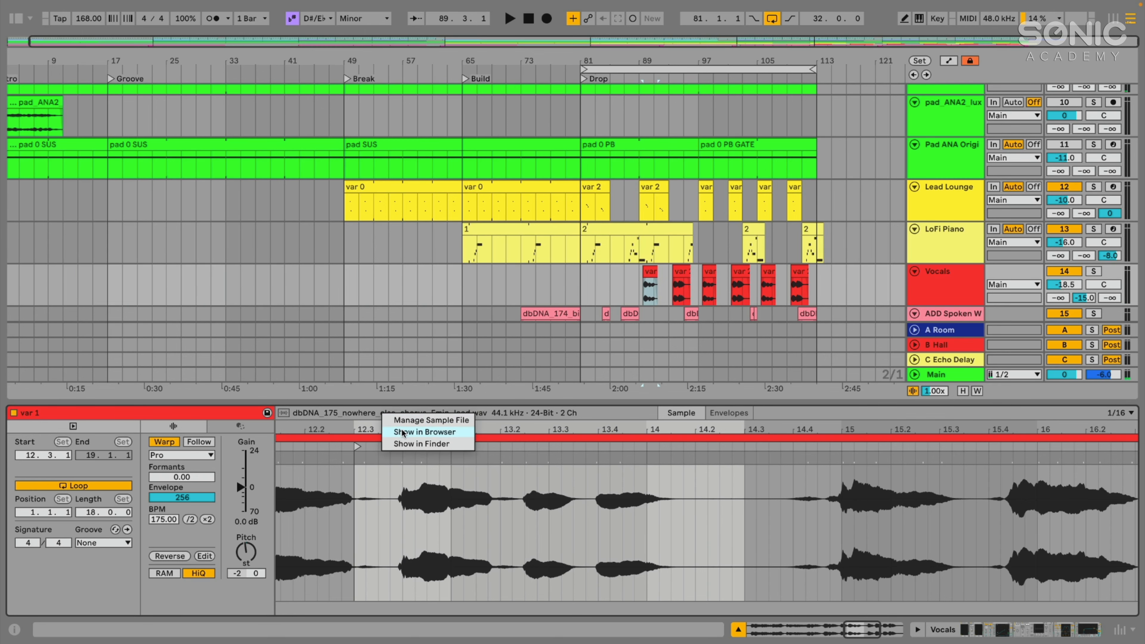
pyautogui.click(424, 432)
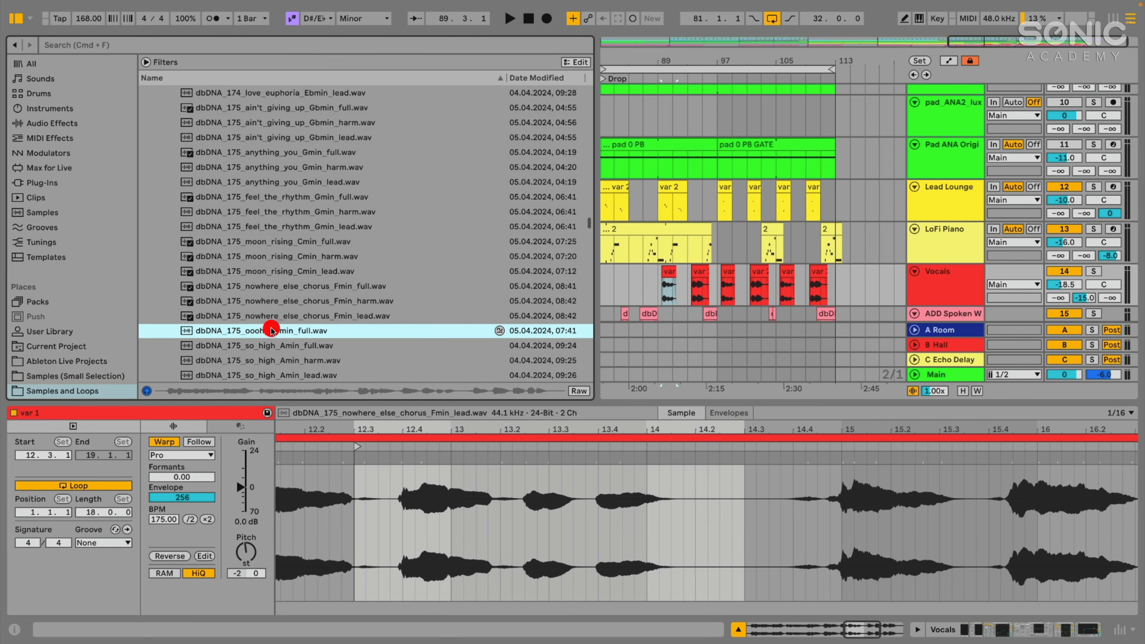
pyautogui.click(271, 316)
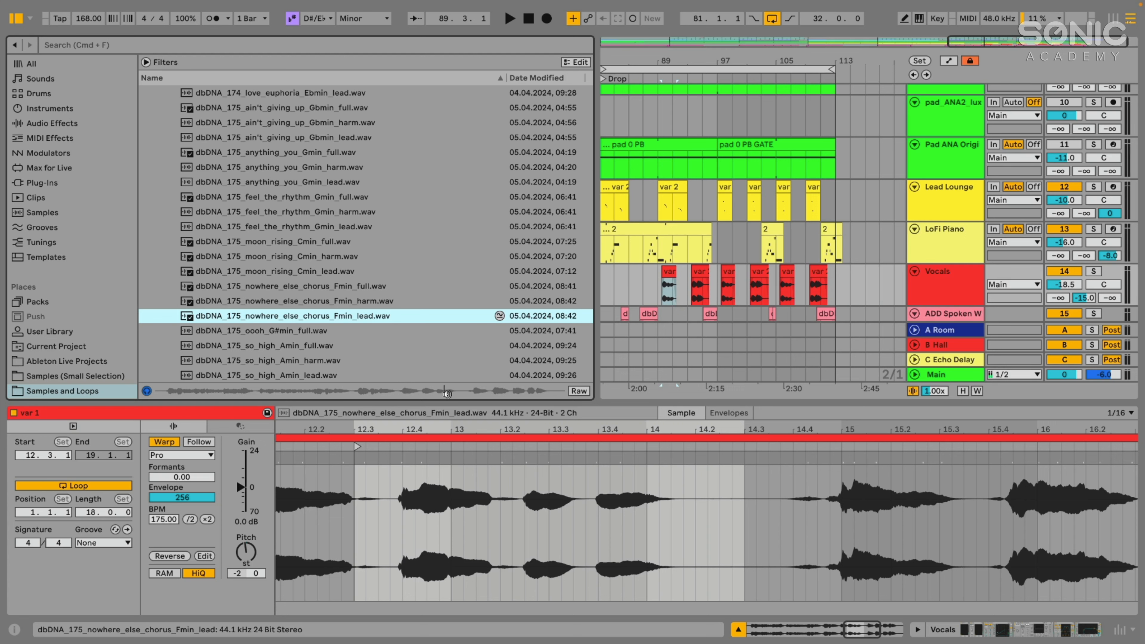
pyautogui.moveTo(527, 394)
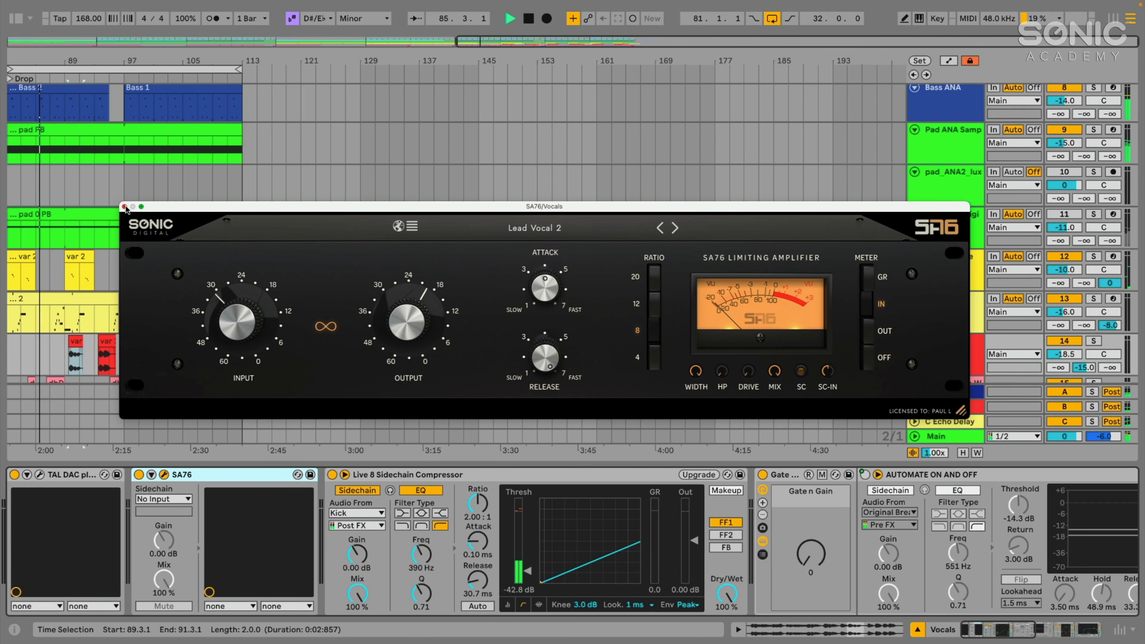
# Step: Close the SA76 compressor window to return to the arrangement
pyautogui.click(125, 207)
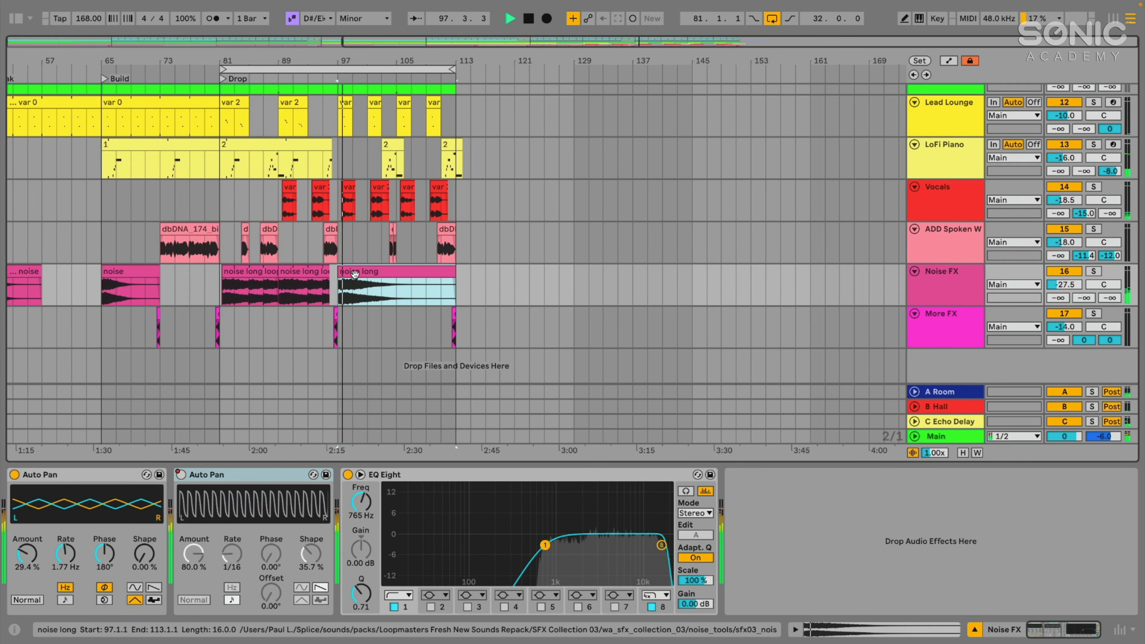
# Step: Solo the Noise FX track, view its second Auto Pan, then show the dbDNA_175_impact_01 clip
pyautogui.click(1093, 270)
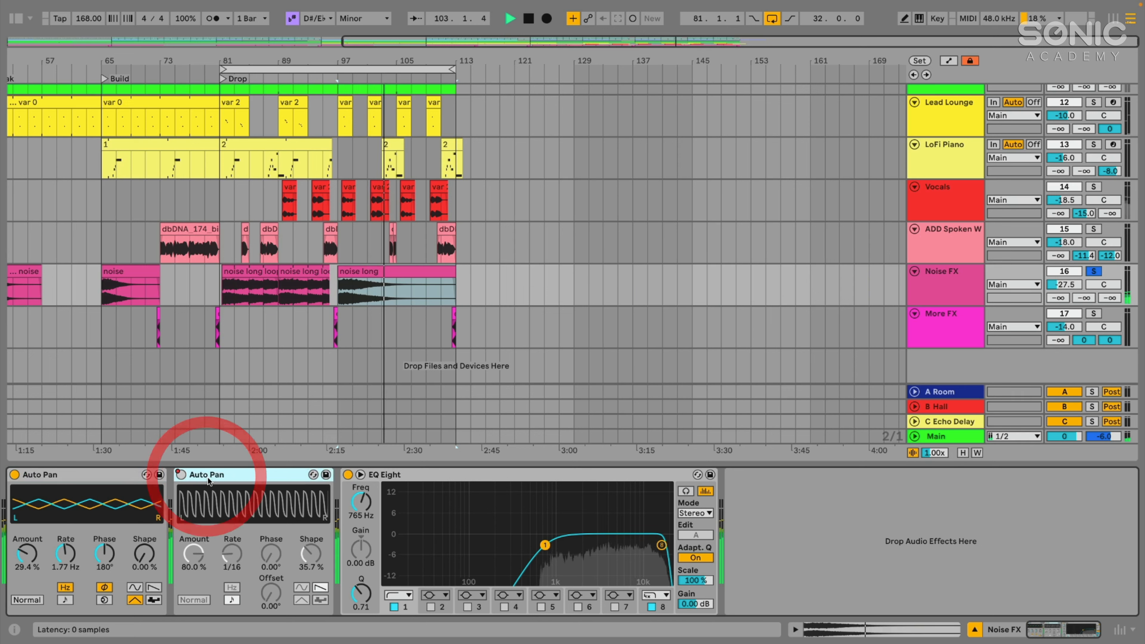
pyautogui.click(409, 185)
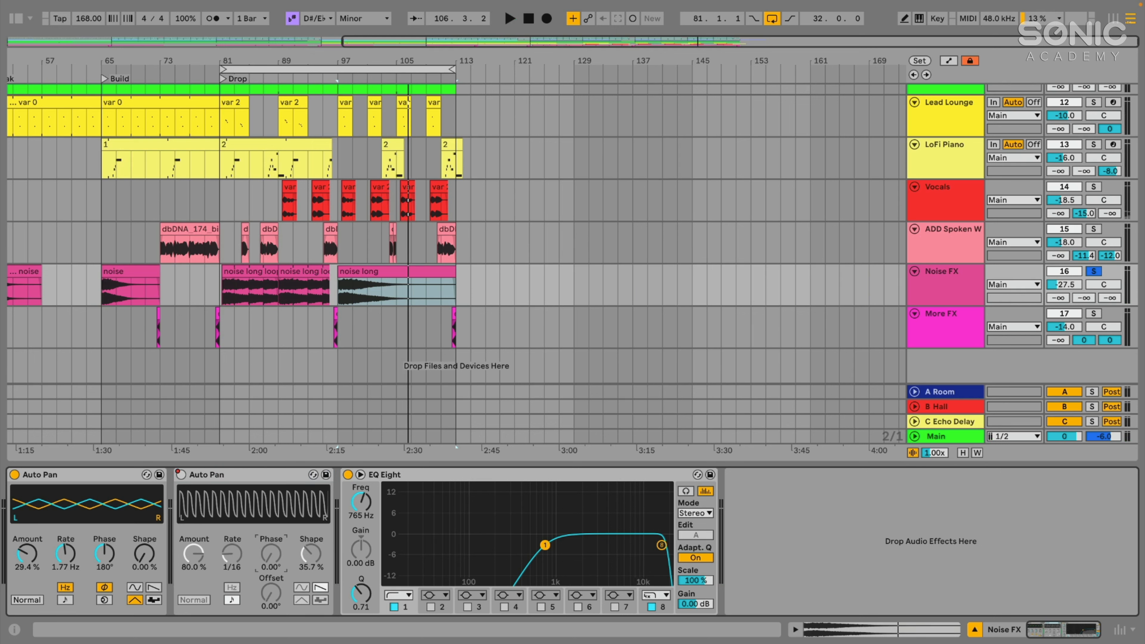
pyautogui.moveTo(243, 270)
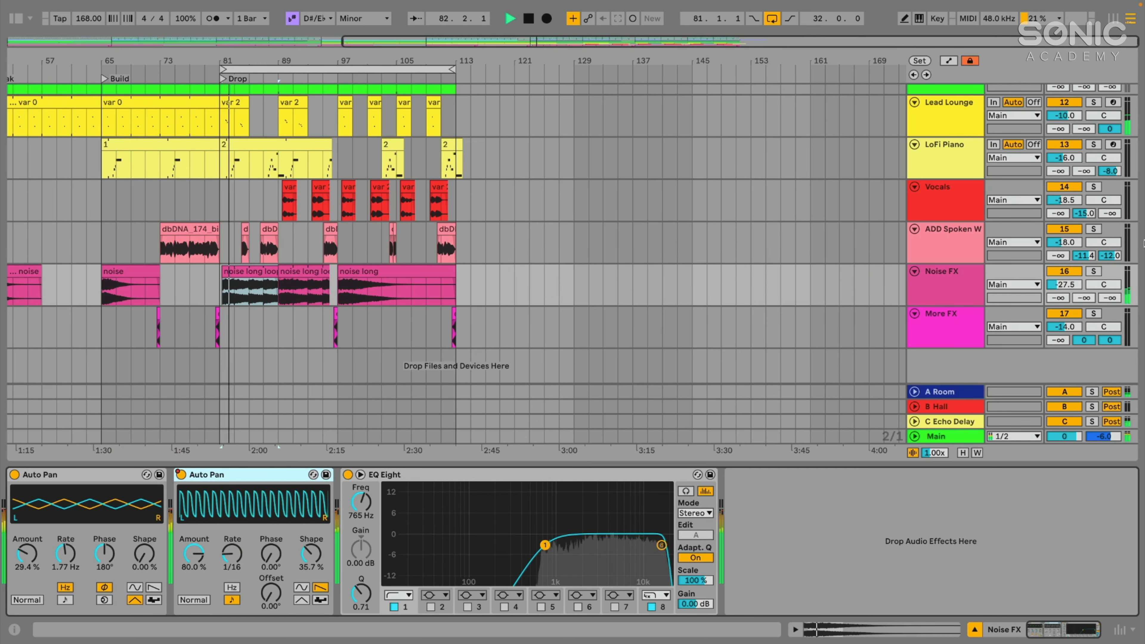
pyautogui.click(1093, 271)
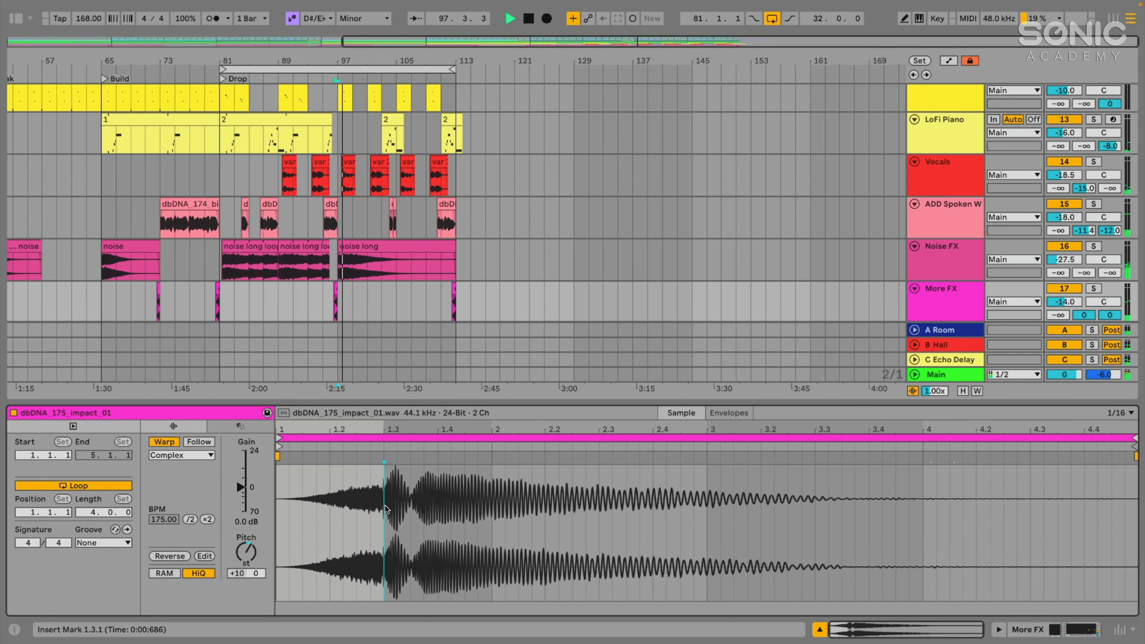
# Step: Select the impact sample's attack portion, then show the B Hall return's reverb and EQ Eight
pyautogui.moveTo(385, 511); pyautogui.dragTo(693, 510)
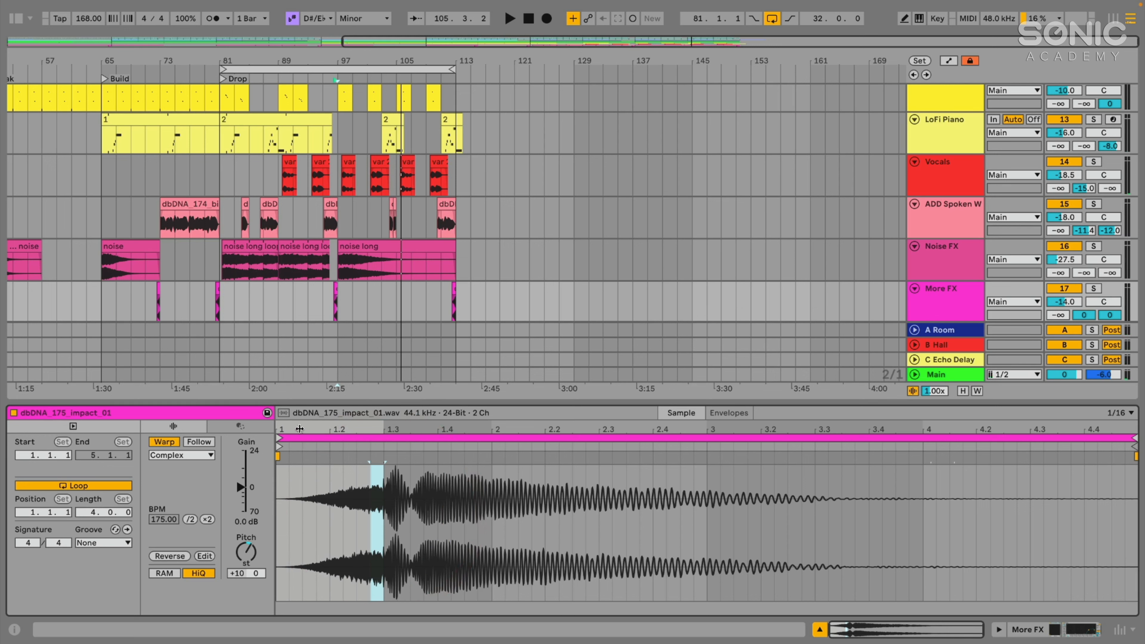
pyautogui.click(335, 305)
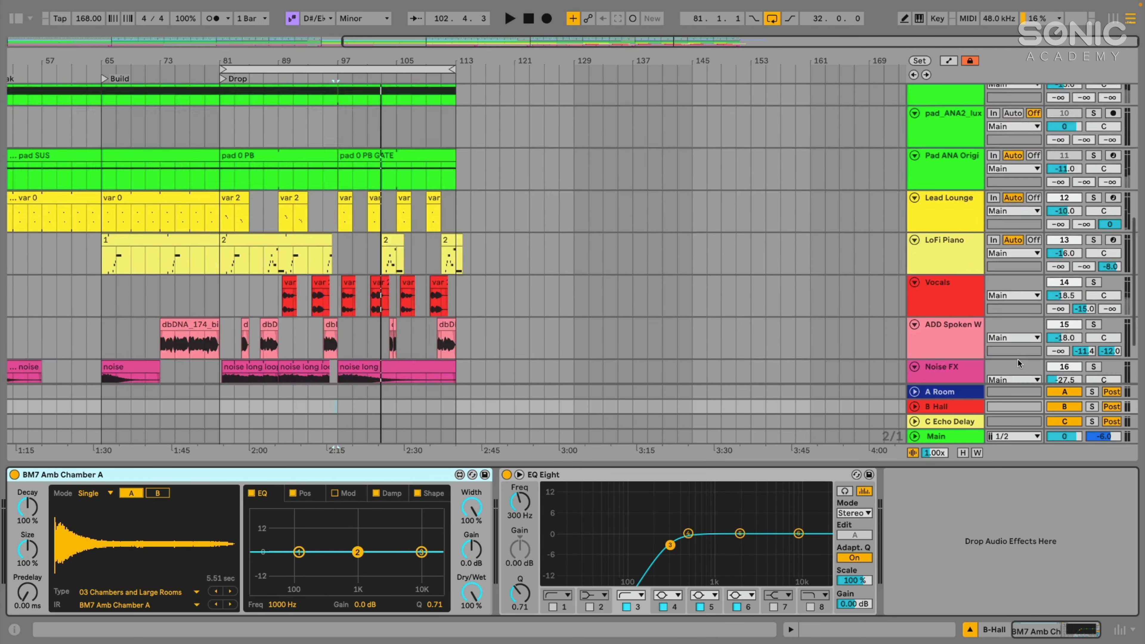
# Step: Show the C Echo Delay return's Echo rack with Echo, Utility and EQ Eight
pyautogui.scroll(-3)
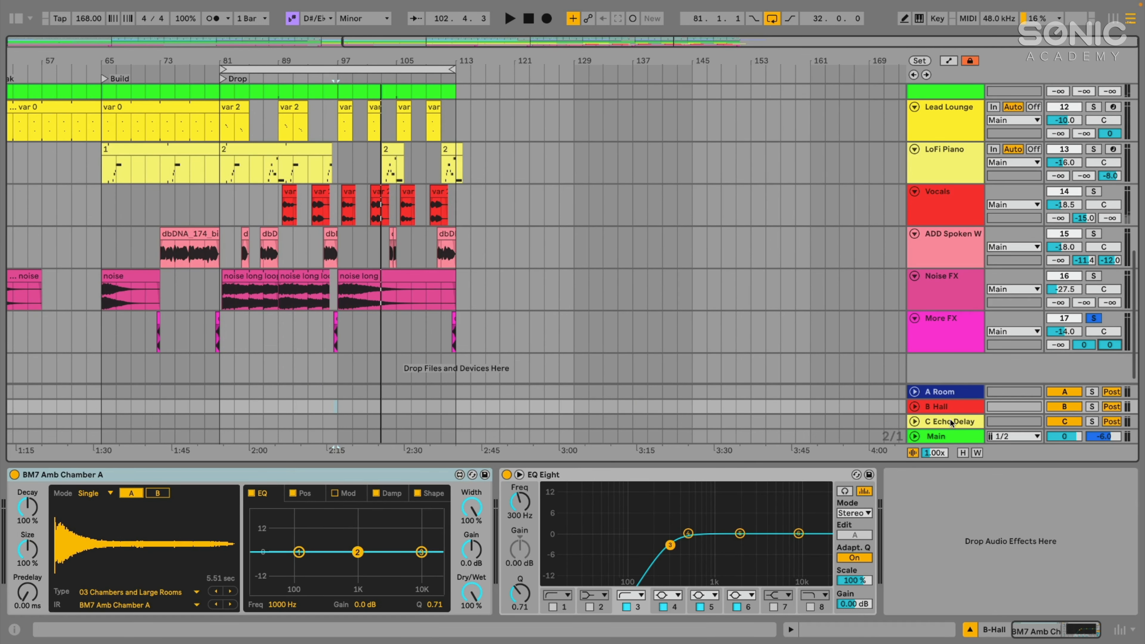
pyautogui.click(944, 420)
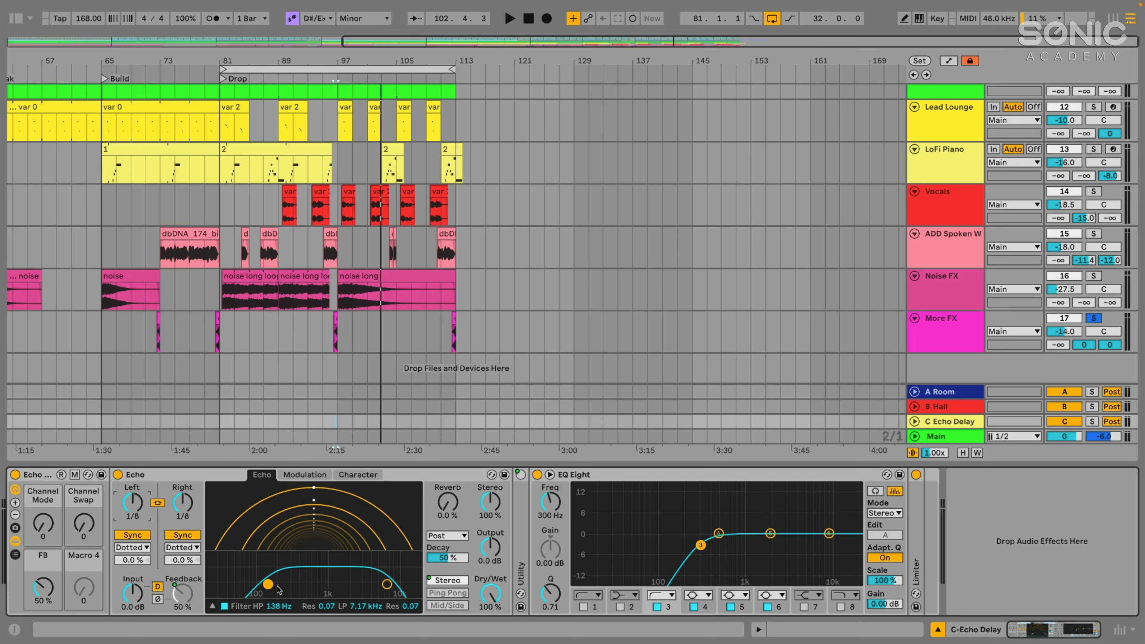
pyautogui.moveTo(245, 596)
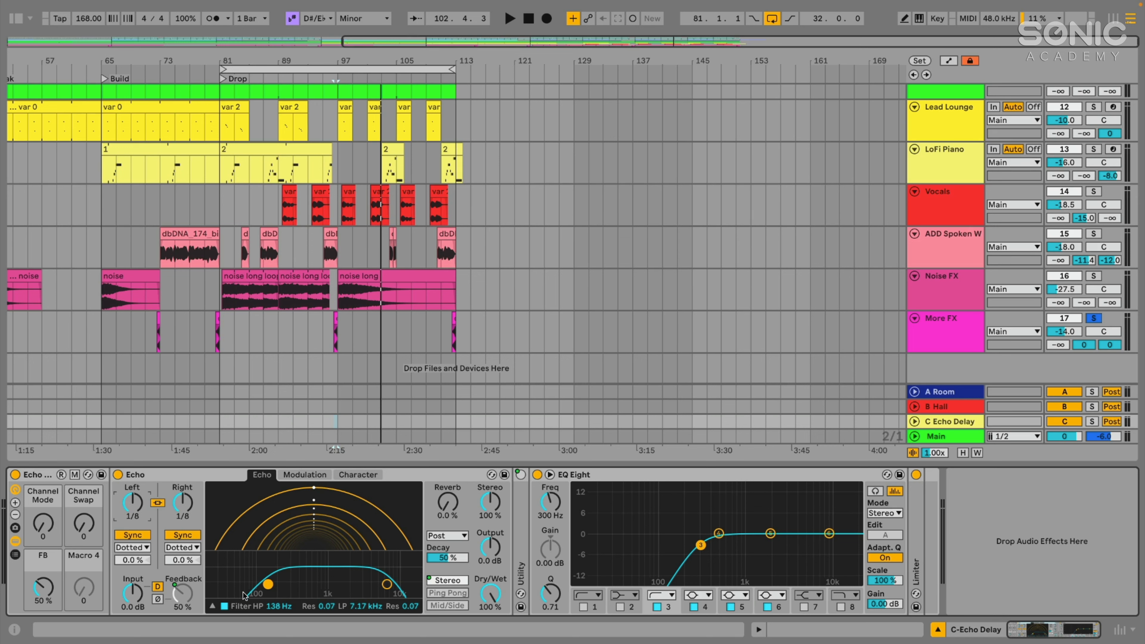
pyautogui.click(576, 475)
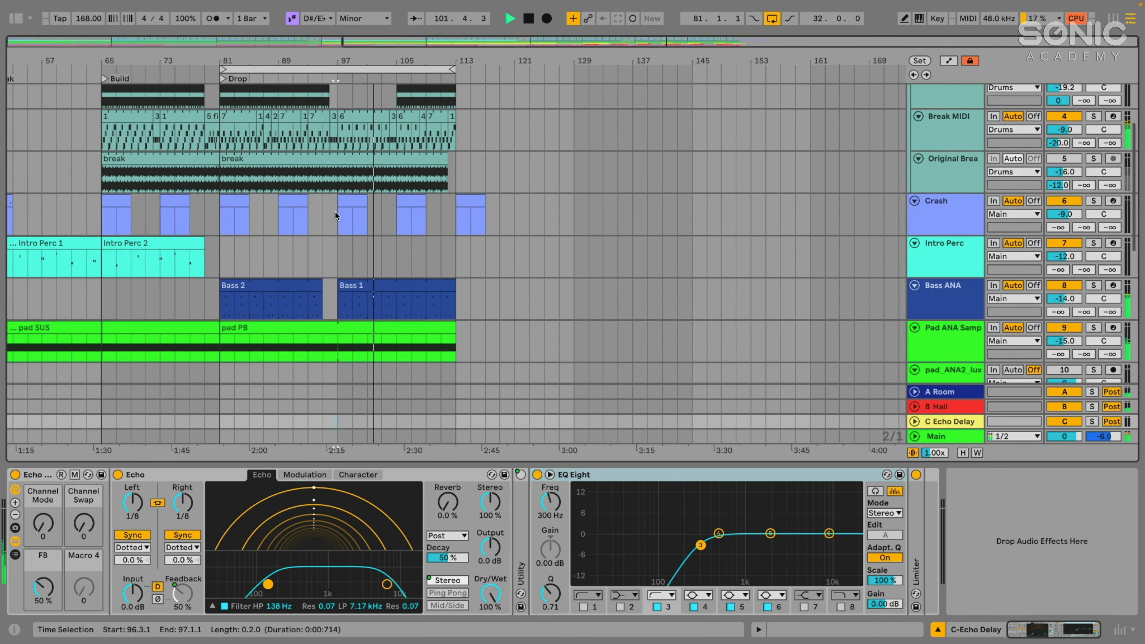
pyautogui.scroll(-3)
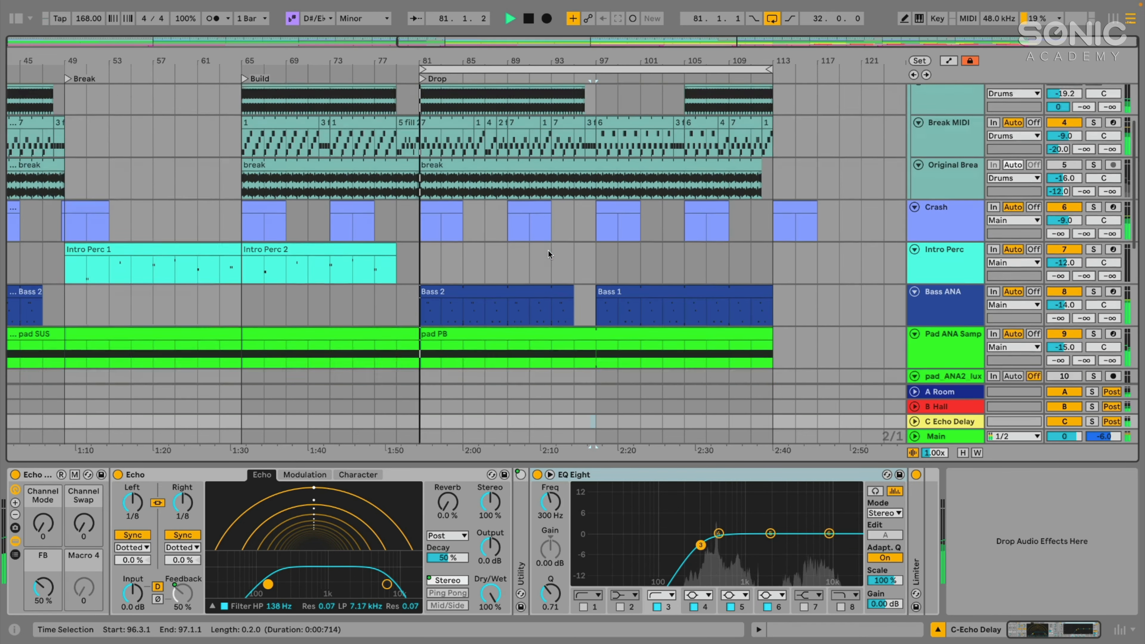
pyautogui.scroll(-3)
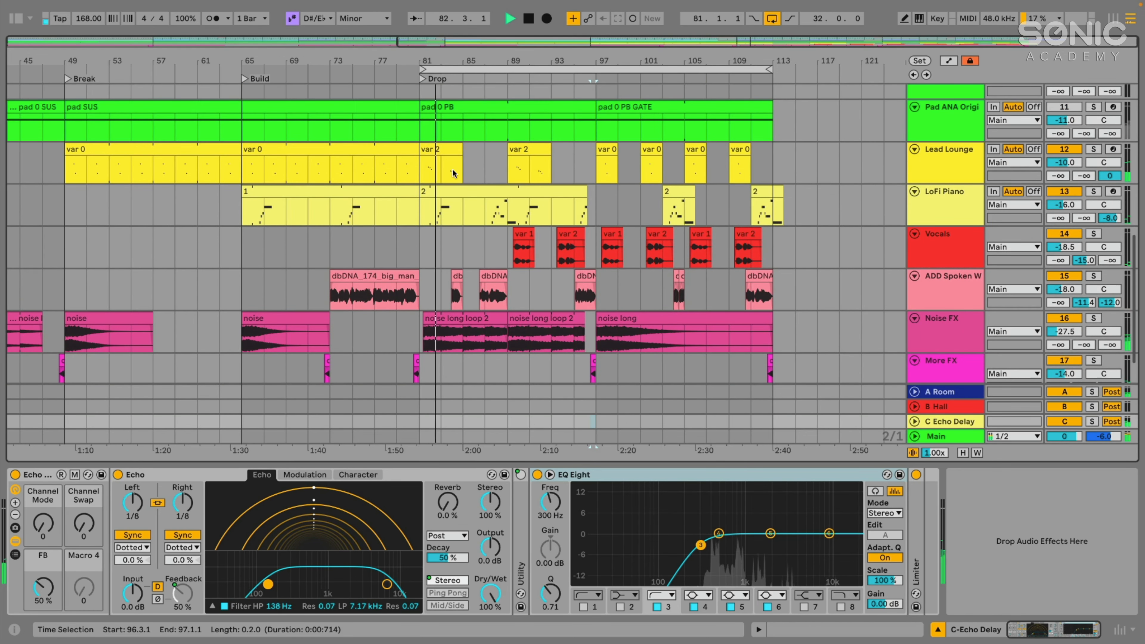
pyautogui.click(428, 150)
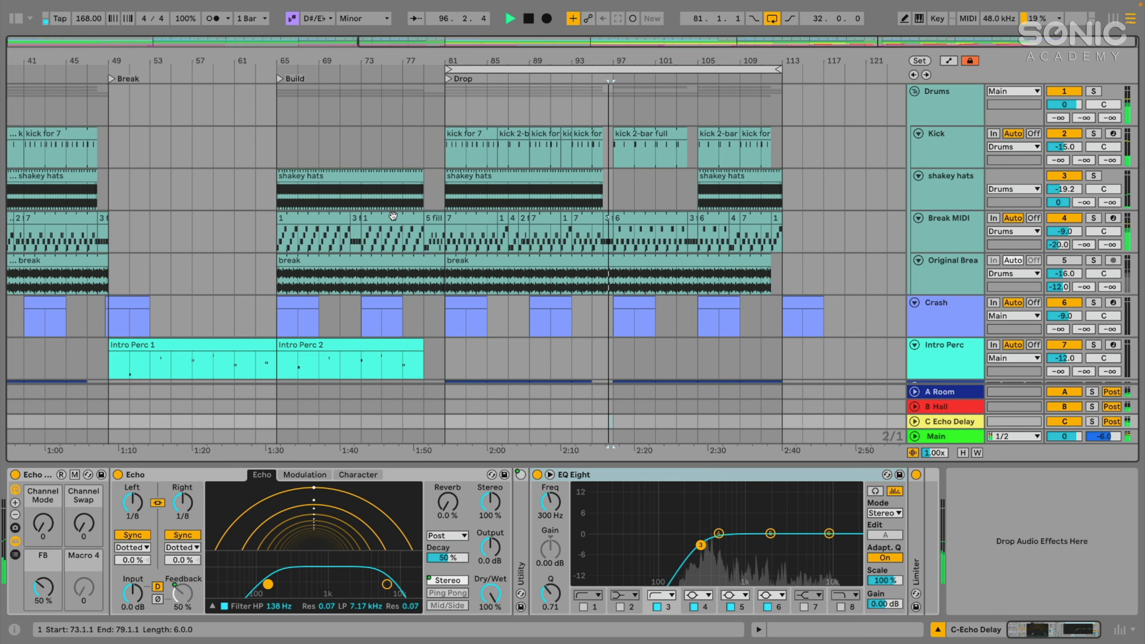
pyautogui.click(624, 269)
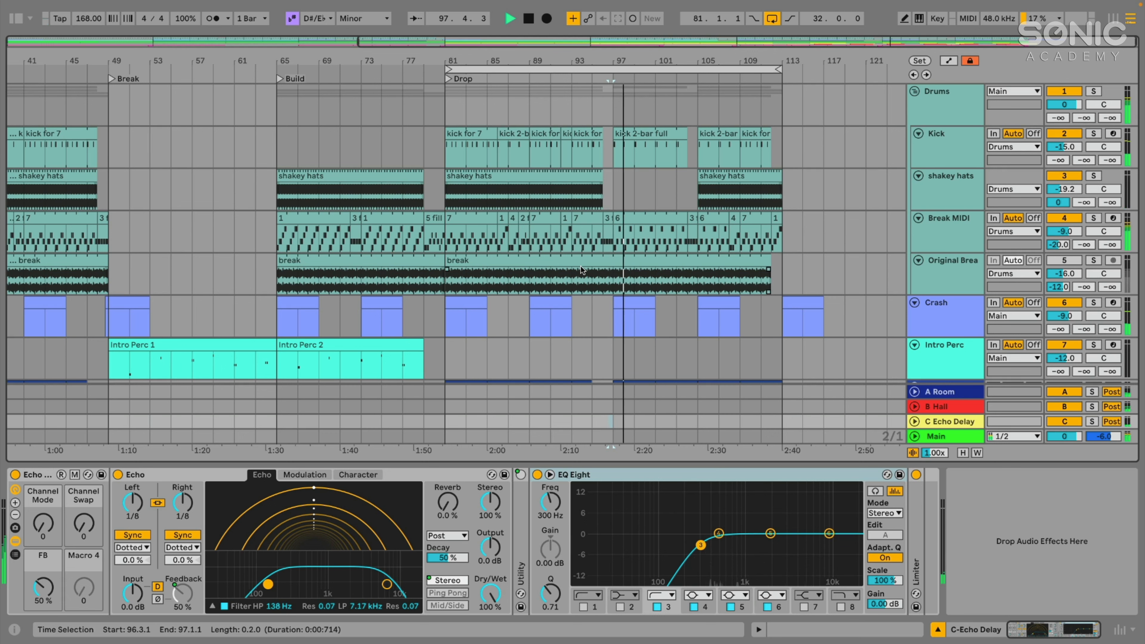